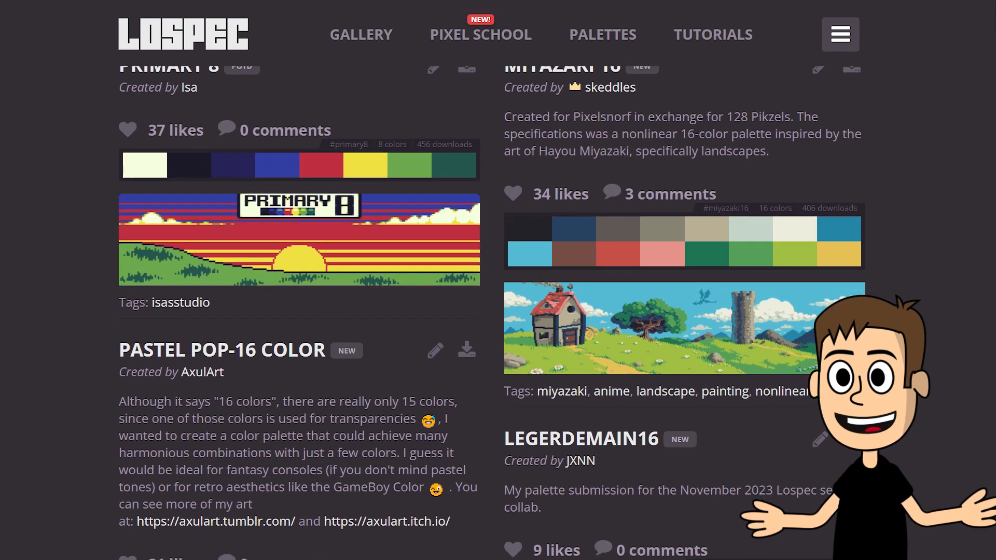
# Scroll down through the Lospec palette list entries.
pyautogui.scroll(-3)
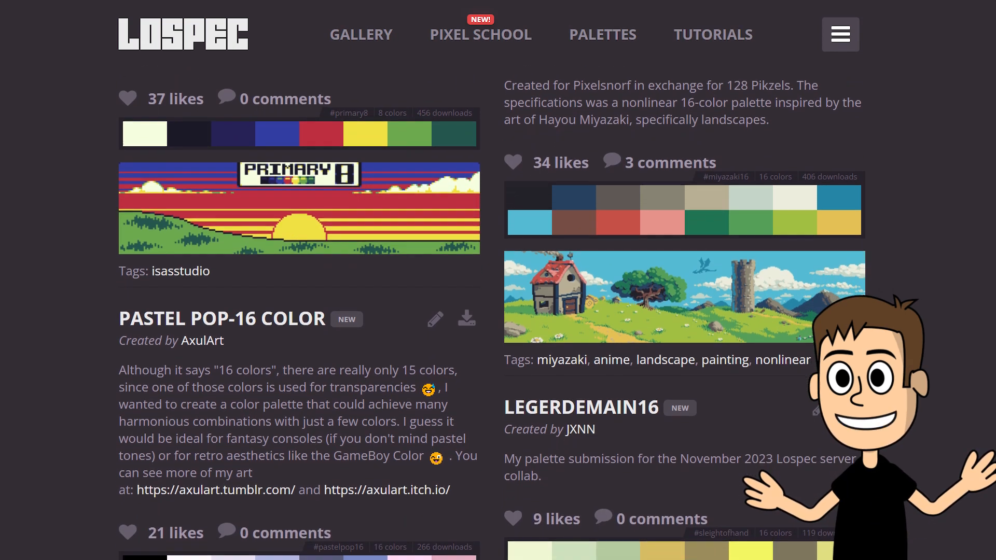
pyautogui.scroll(-3)
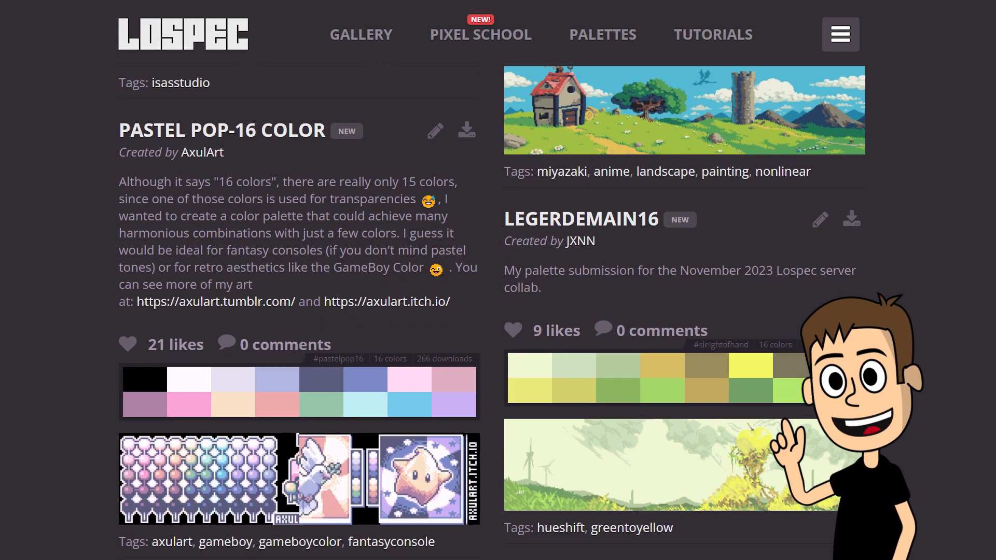
pyautogui.scroll(-3)
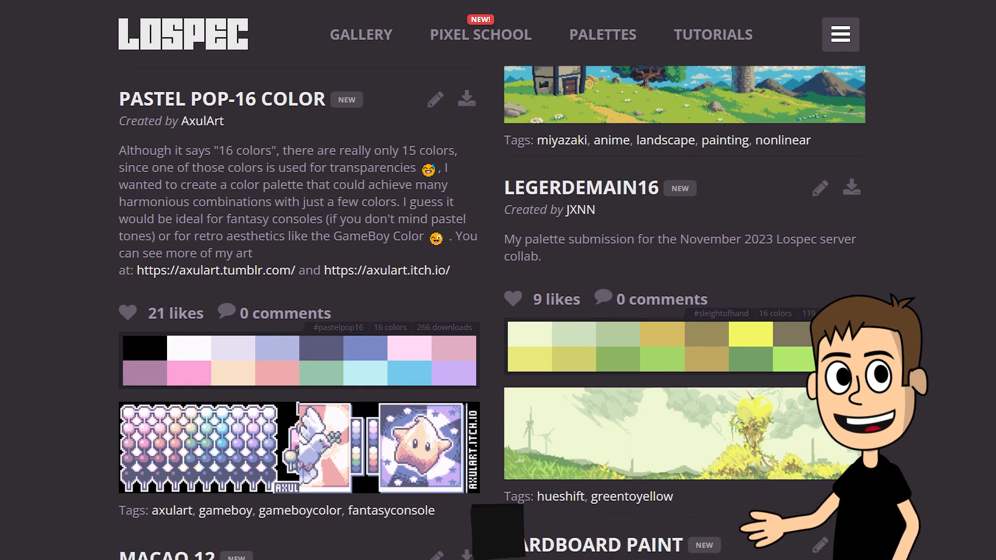
pyautogui.scroll(-3)
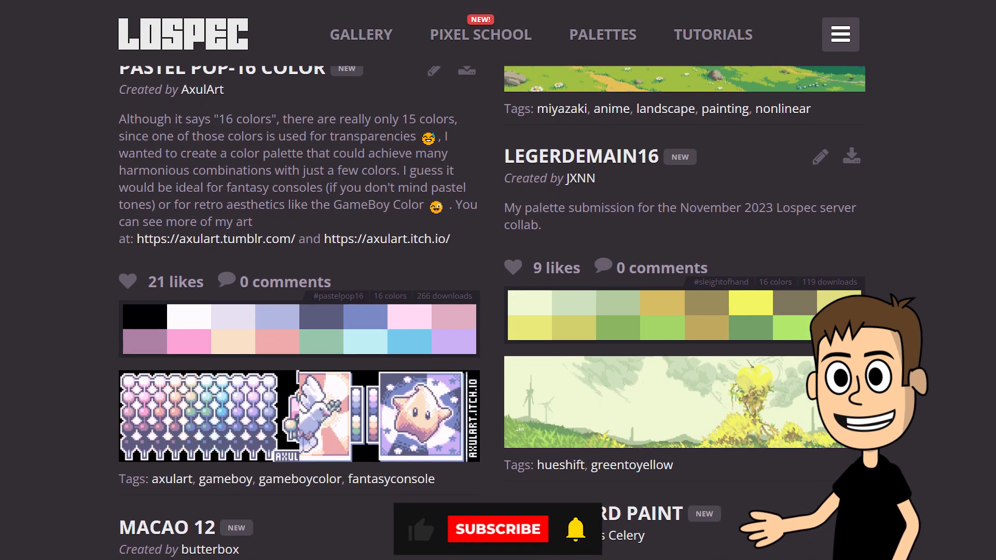
pyautogui.scroll(-3)
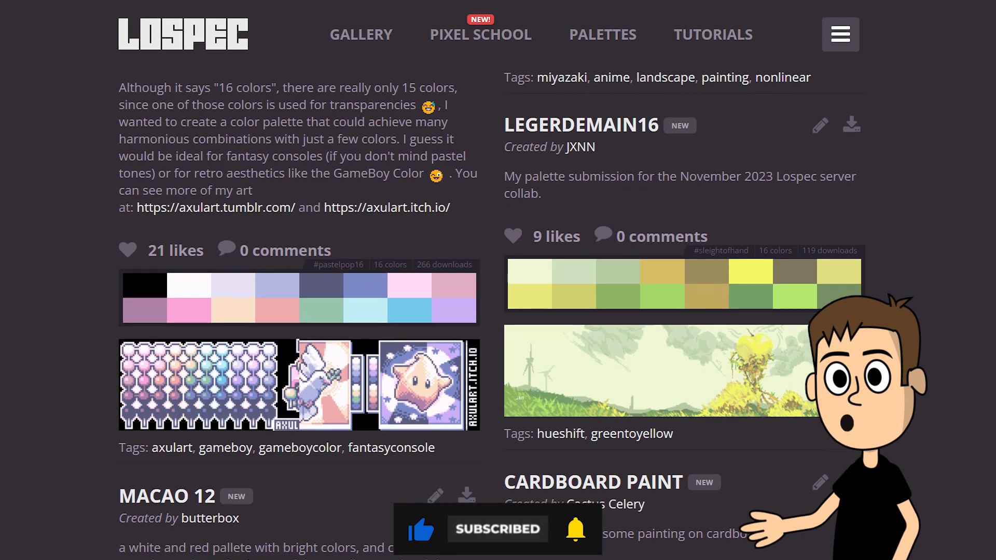
pyautogui.scroll(-3)
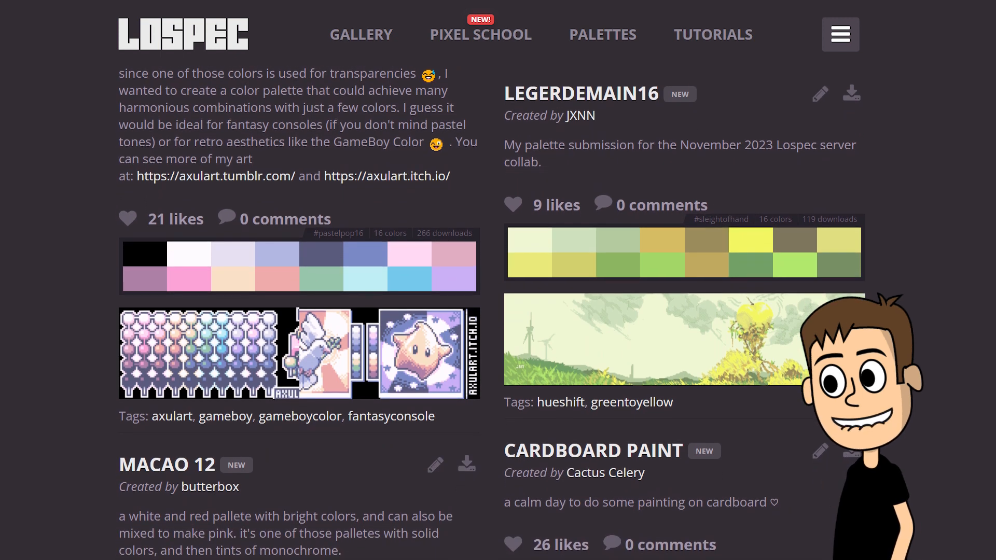
pyautogui.scroll(-3)
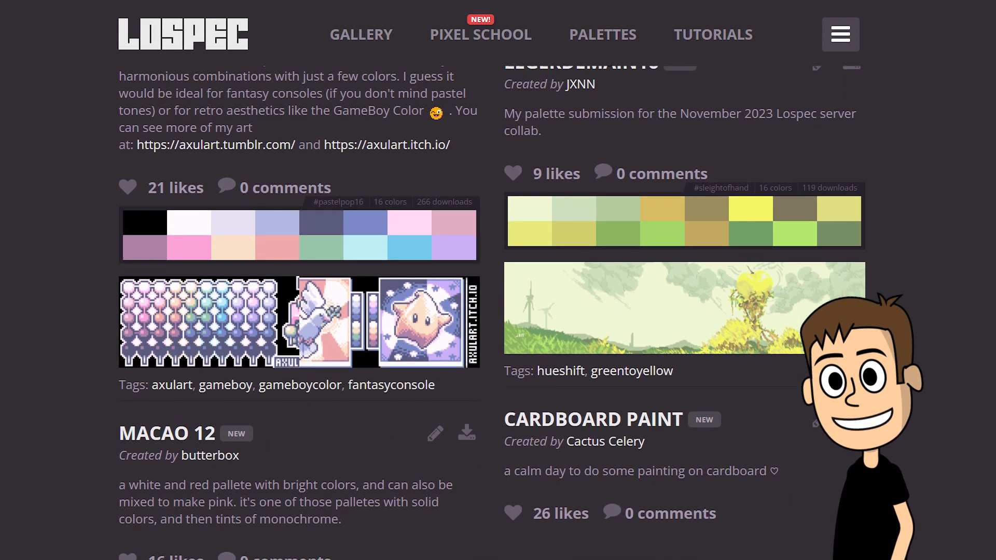
pyautogui.scroll(-3)
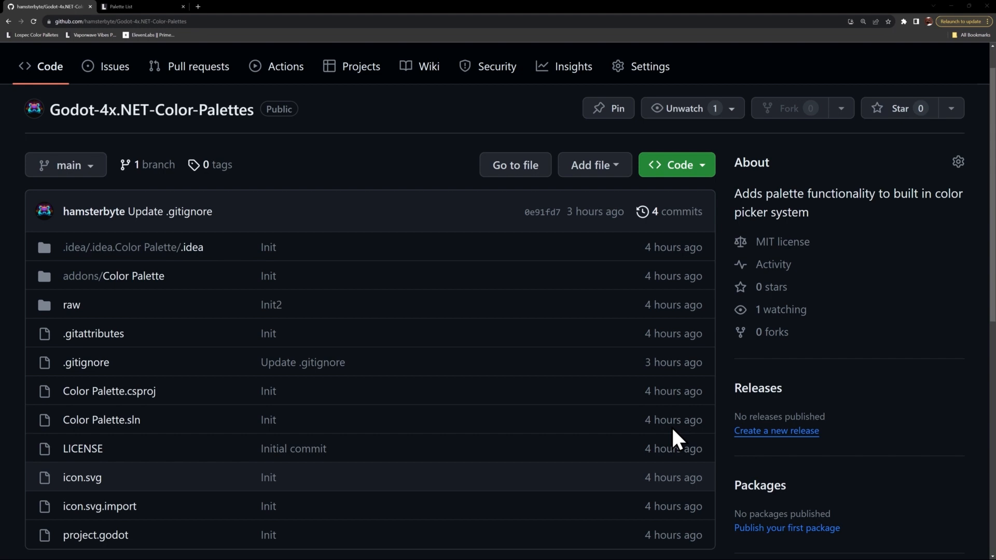
pyautogui.moveTo(275, 176)
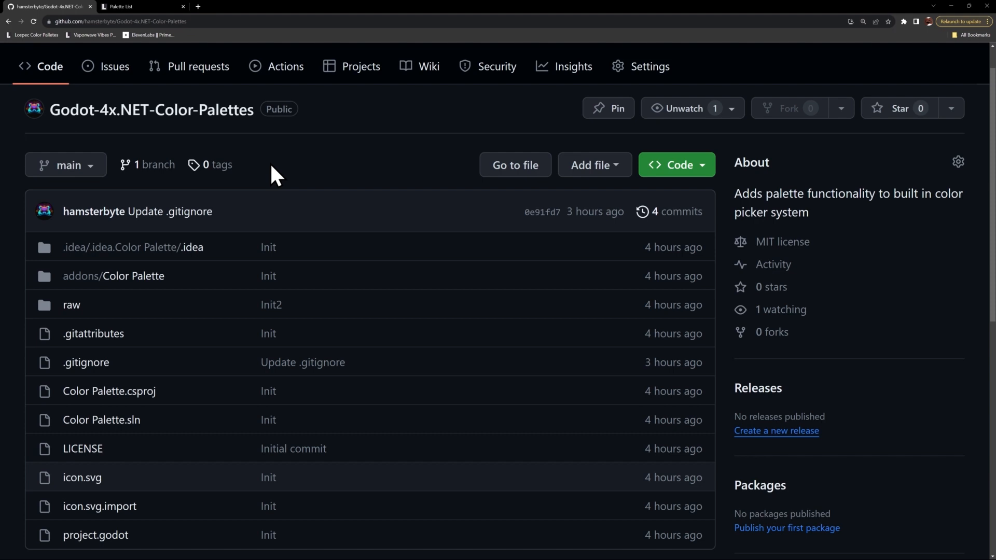
# Briefly view the repository's clone and download options, then continue down the list to Implausible20.
pyautogui.click(675, 165)
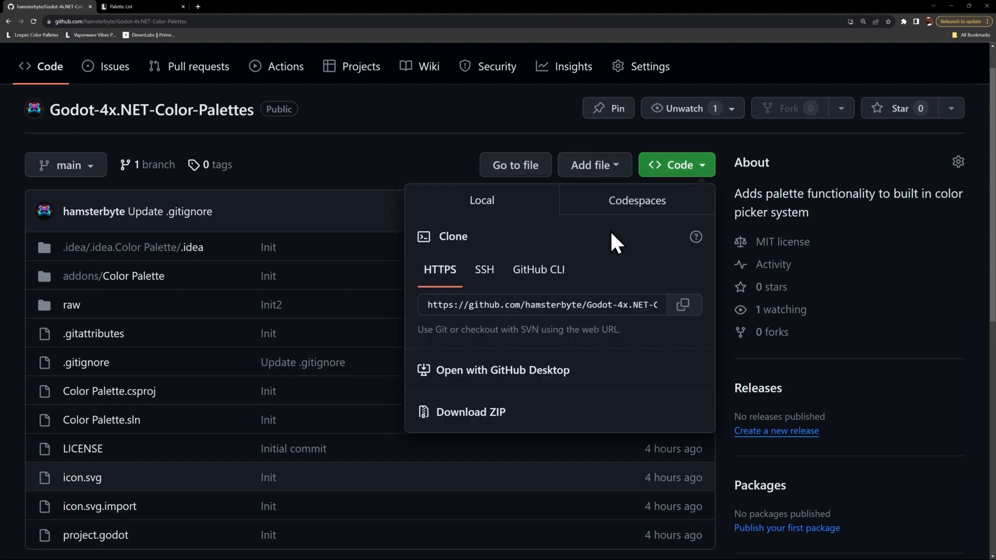
pyautogui.moveTo(658, 359)
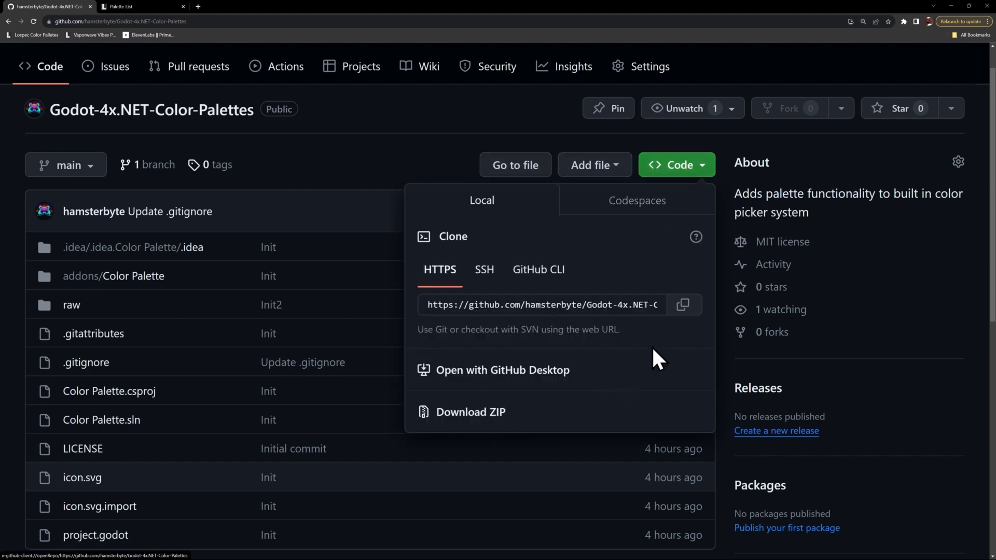
pyautogui.moveTo(502, 219)
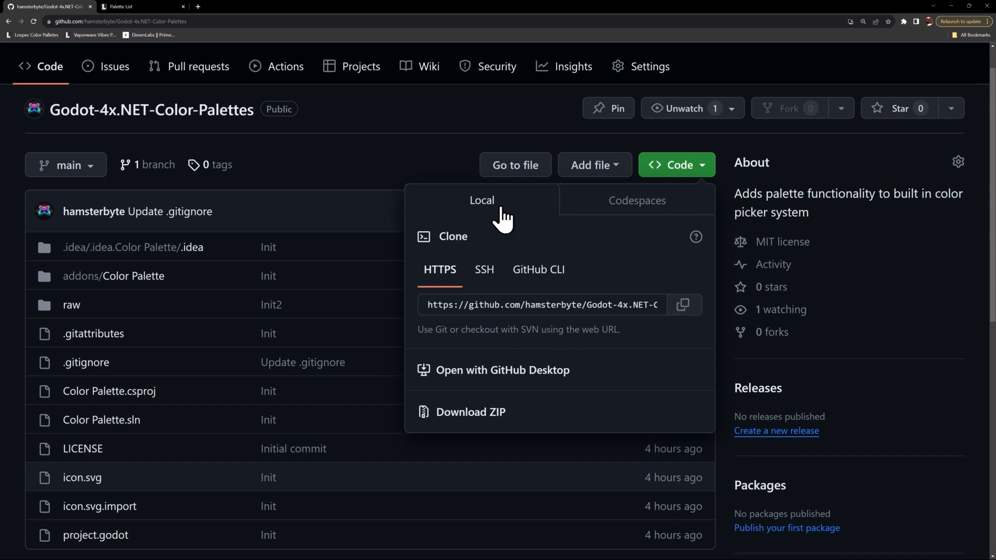
pyautogui.click(383, 159)
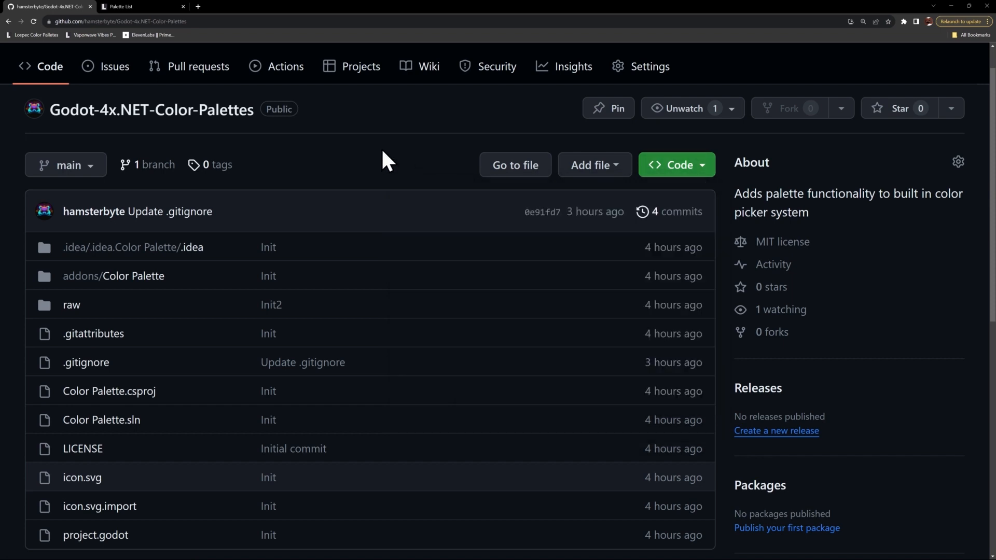
pyautogui.moveTo(142, 6)
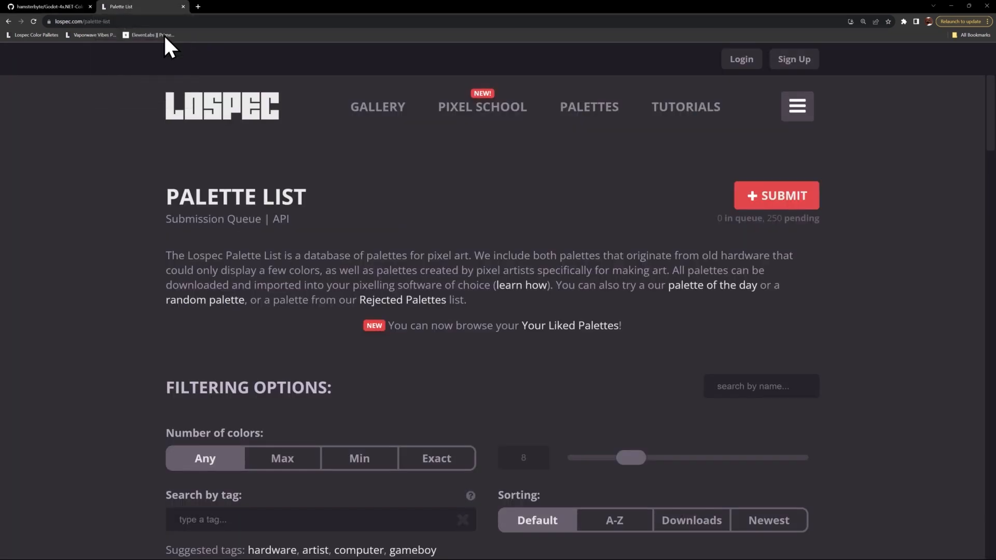
pyautogui.moveTo(349, 173)
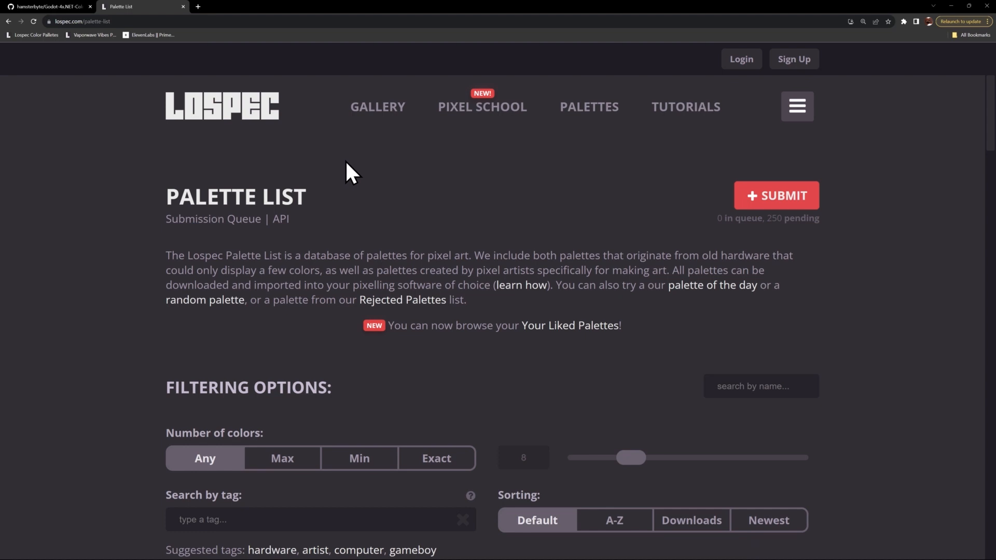
pyautogui.moveTo(590, 126)
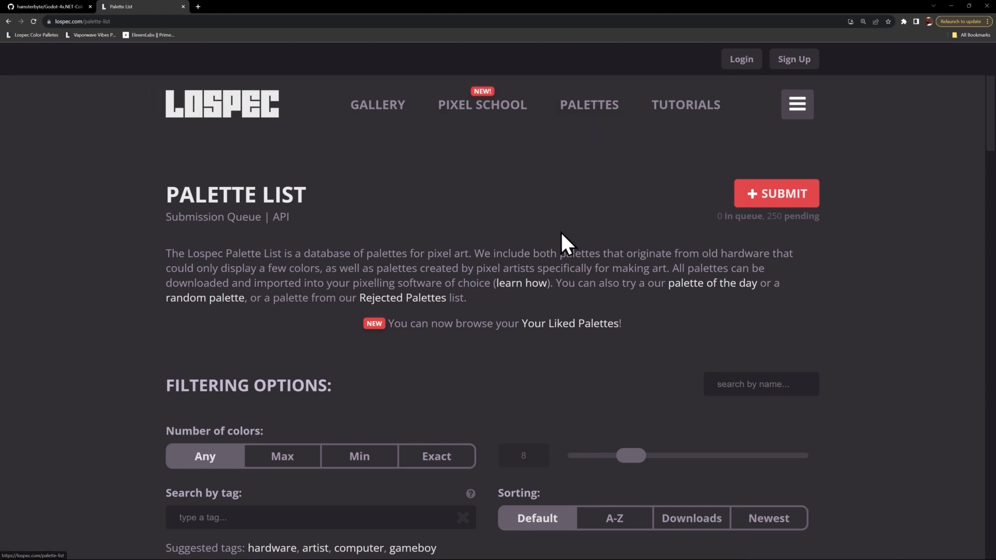
pyautogui.scroll(-3)
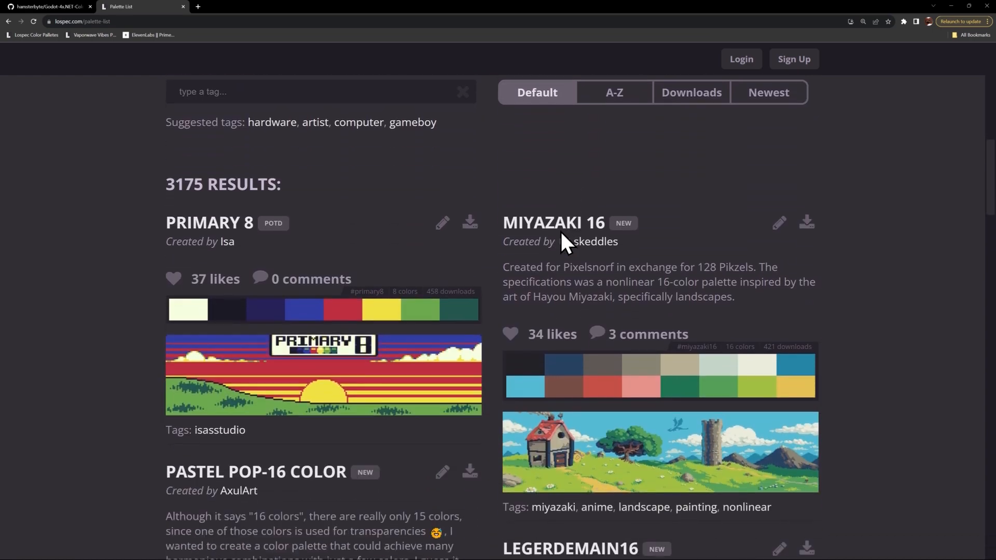
pyautogui.scroll(-3)
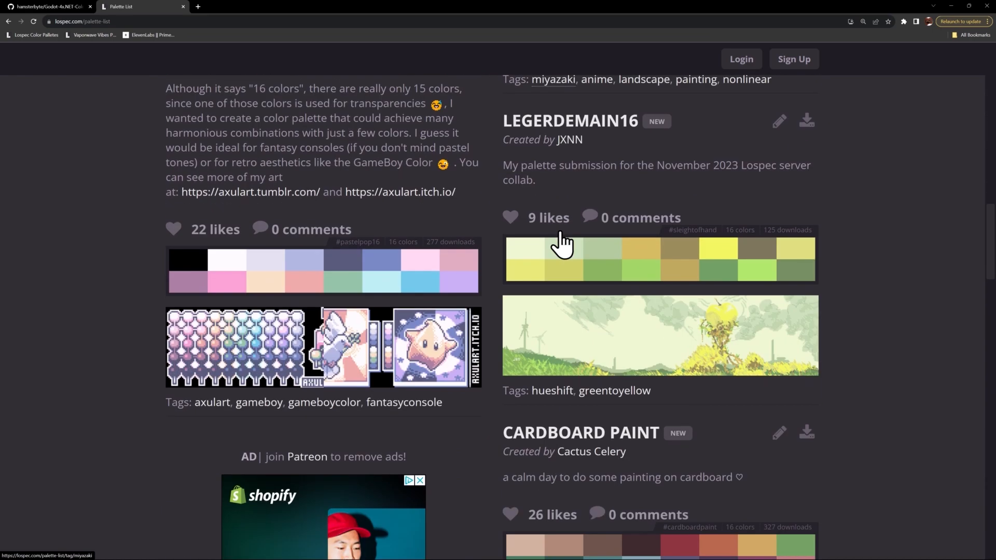
pyautogui.scroll(-3)
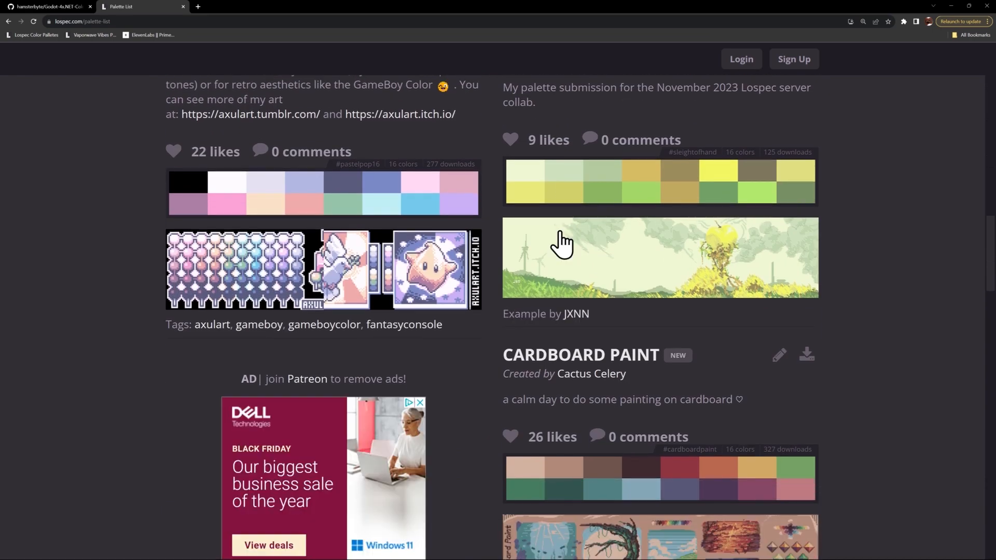
pyautogui.scroll(-3)
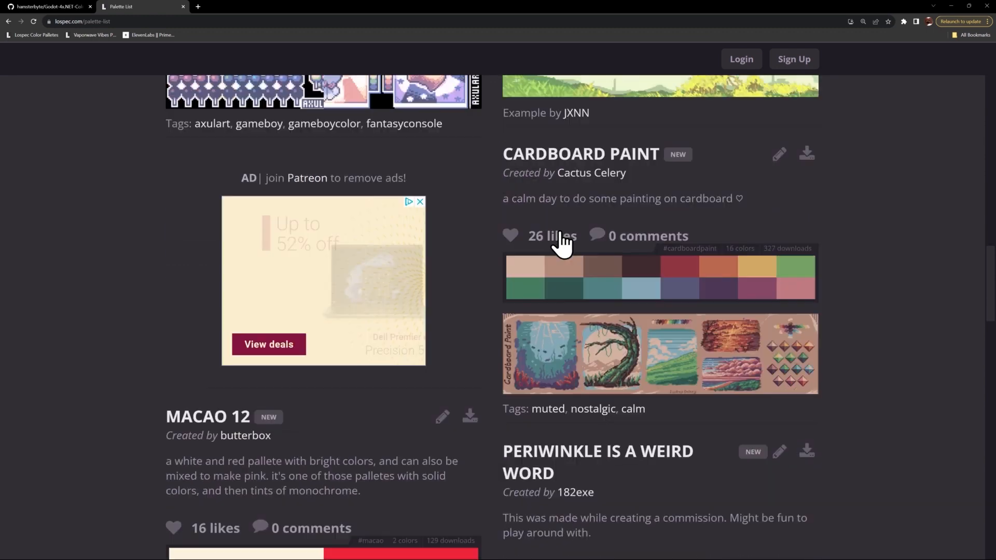
pyautogui.scroll(-3)
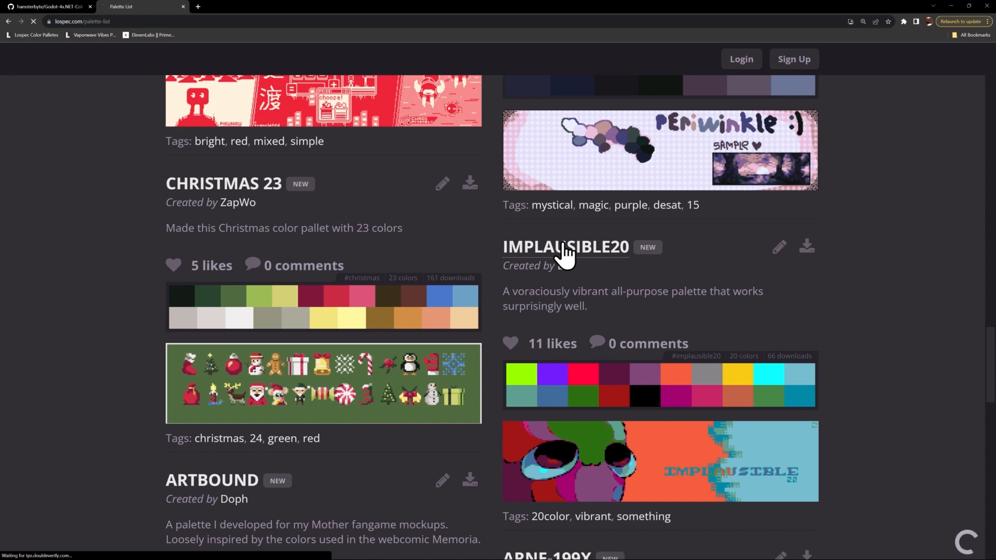
# Show the Implausible20 palette page's Downloads section with its HEX File option.
pyautogui.click(564, 247)
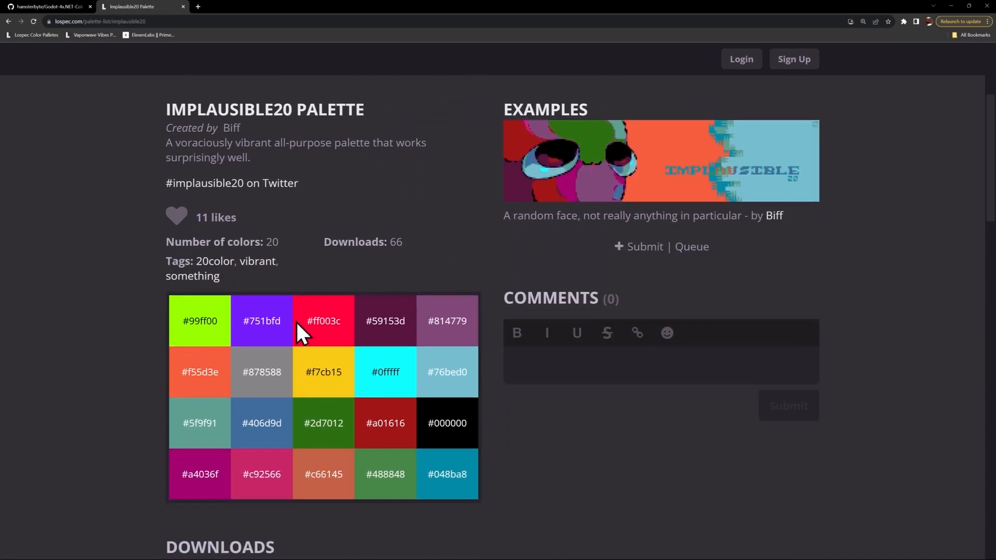
pyautogui.moveTo(328, 324)
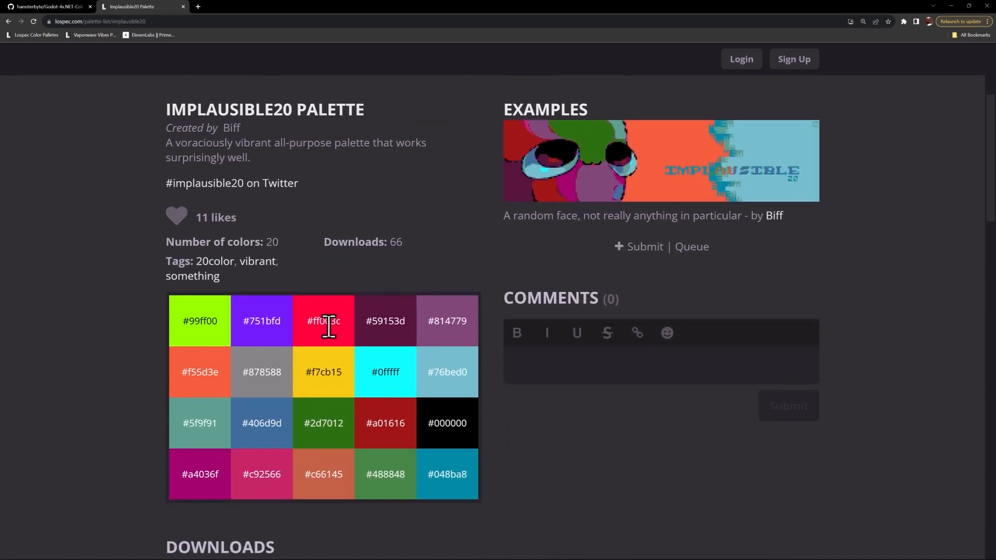
pyautogui.scroll(-3)
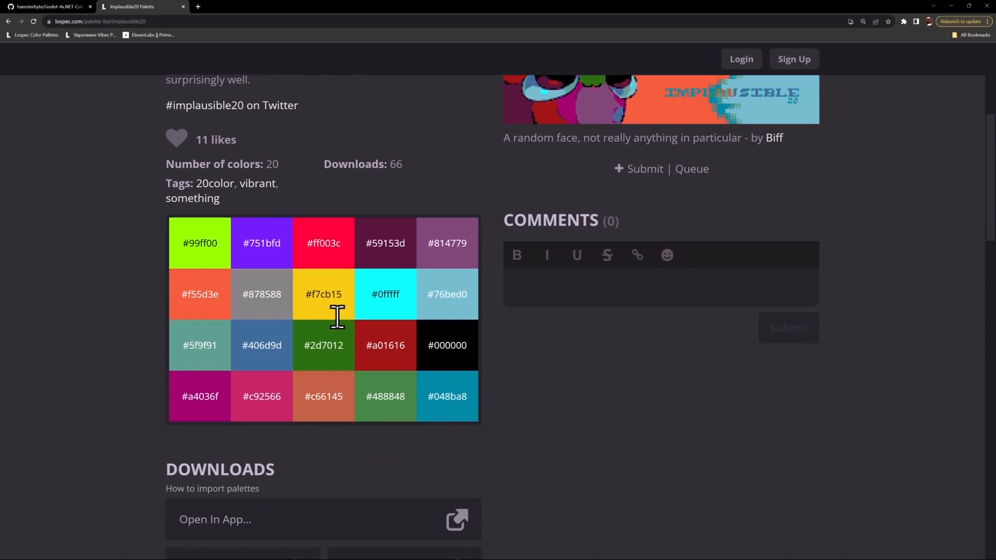
pyautogui.scroll(-3)
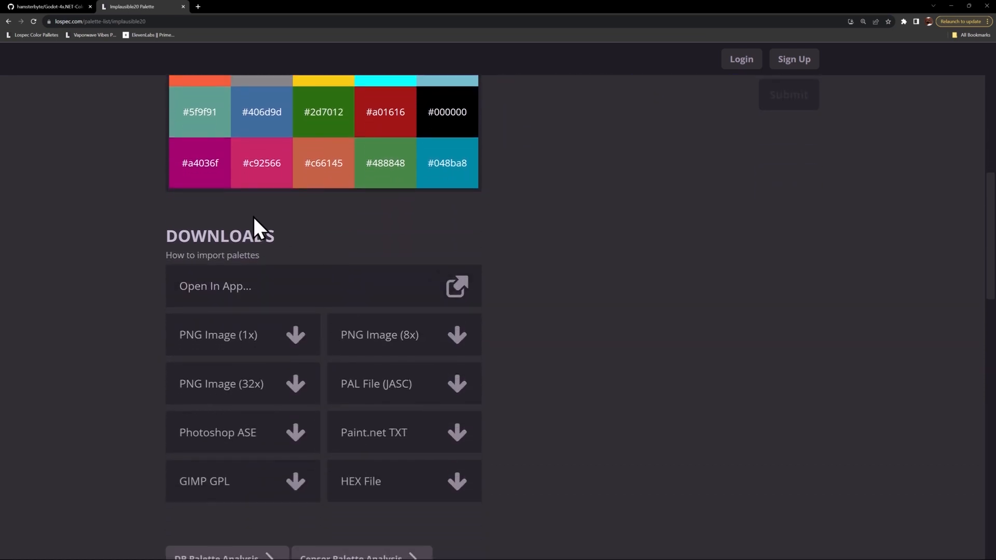
pyautogui.scroll(-3)
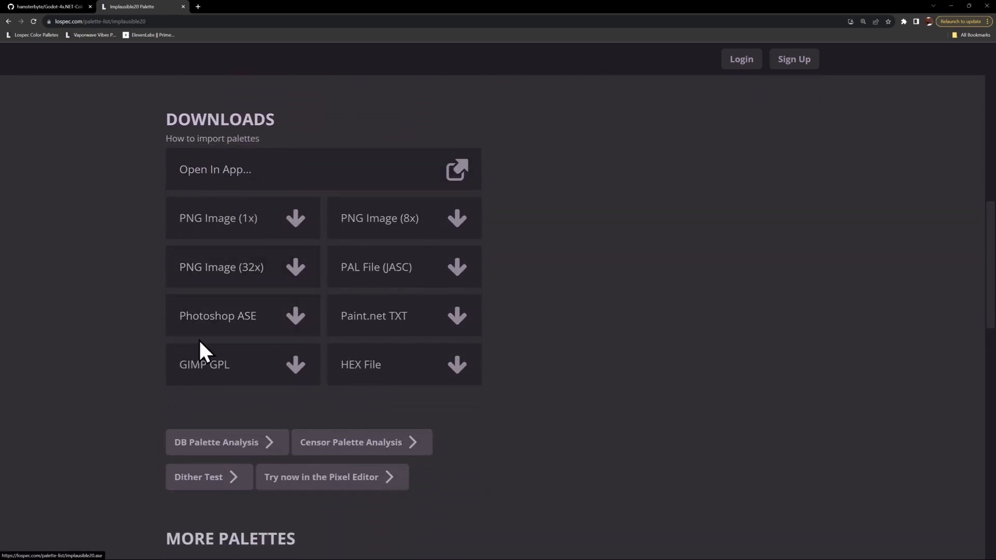
pyautogui.moveTo(206, 371)
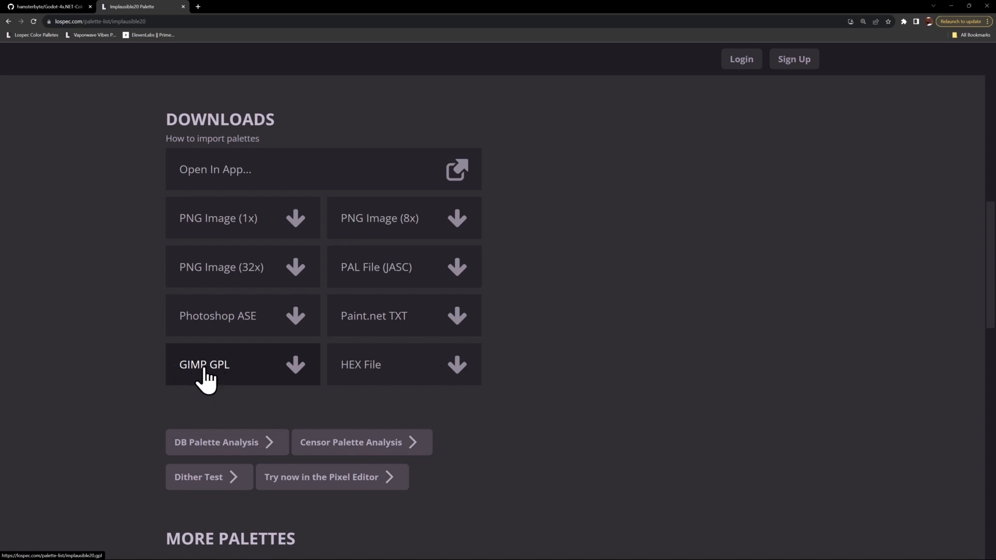
pyautogui.moveTo(308, 388)
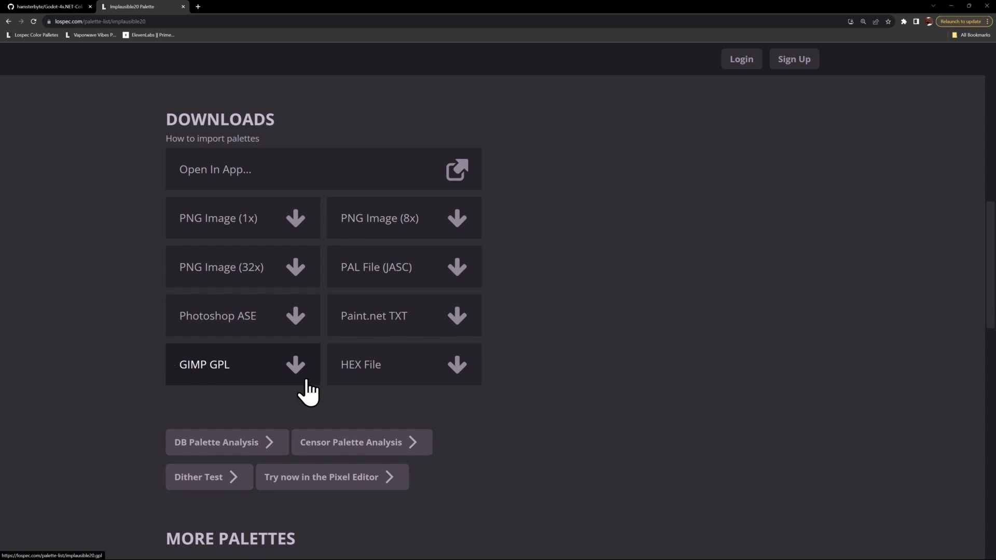
pyautogui.moveTo(564, 335)
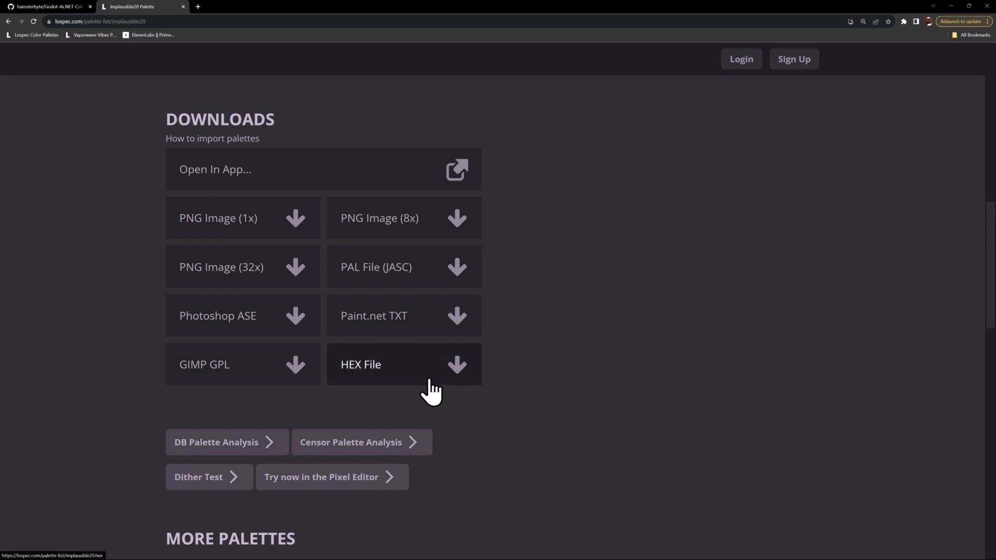
pyautogui.moveTo(361, 381)
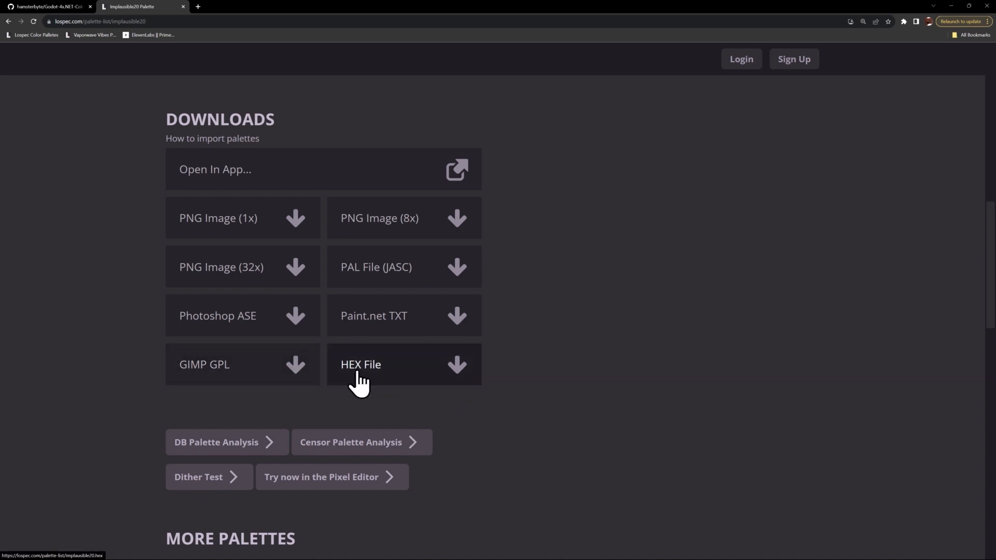
pyautogui.moveTo(394, 371)
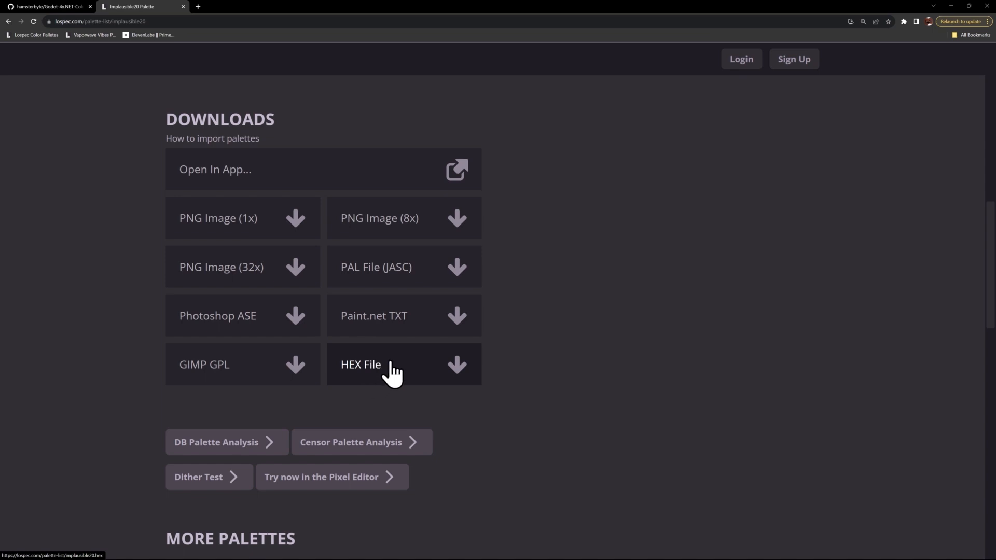
pyautogui.moveTo(419, 371)
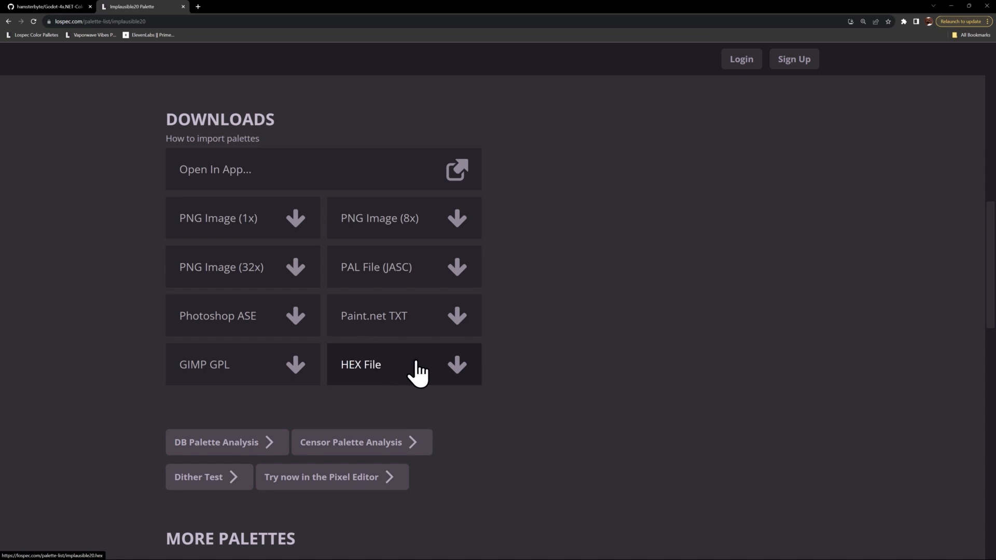
pyautogui.moveTo(374, 371)
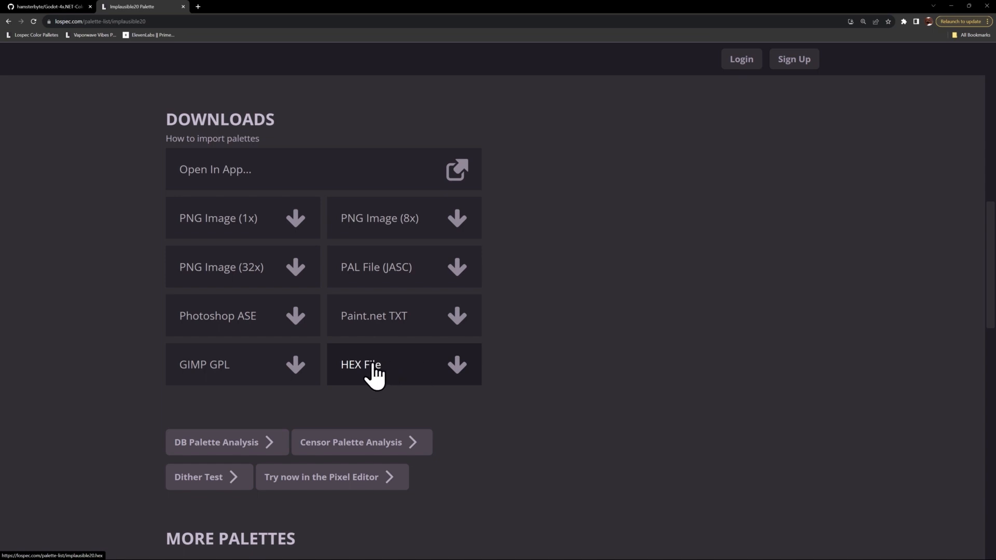
pyautogui.moveTo(539, 365)
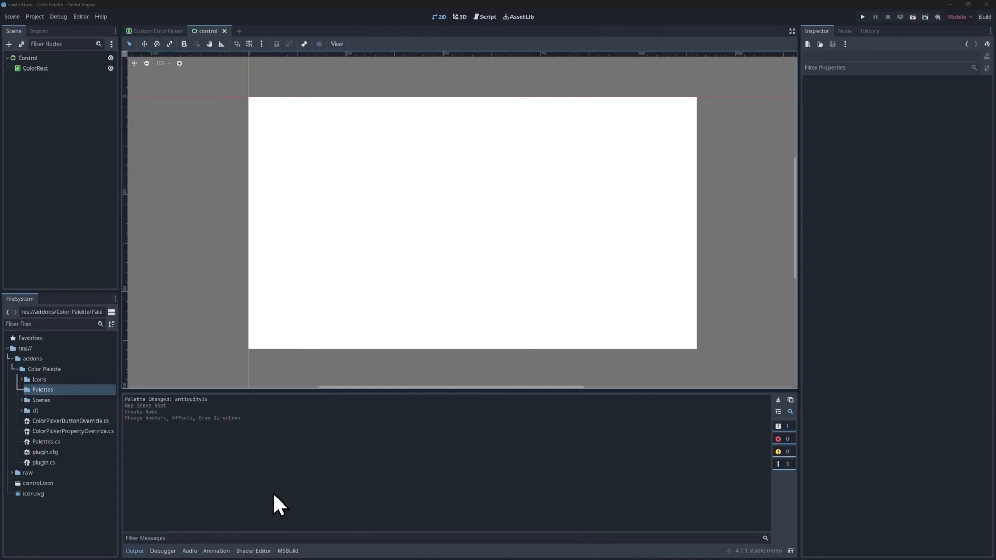
pyautogui.moveTo(290, 389)
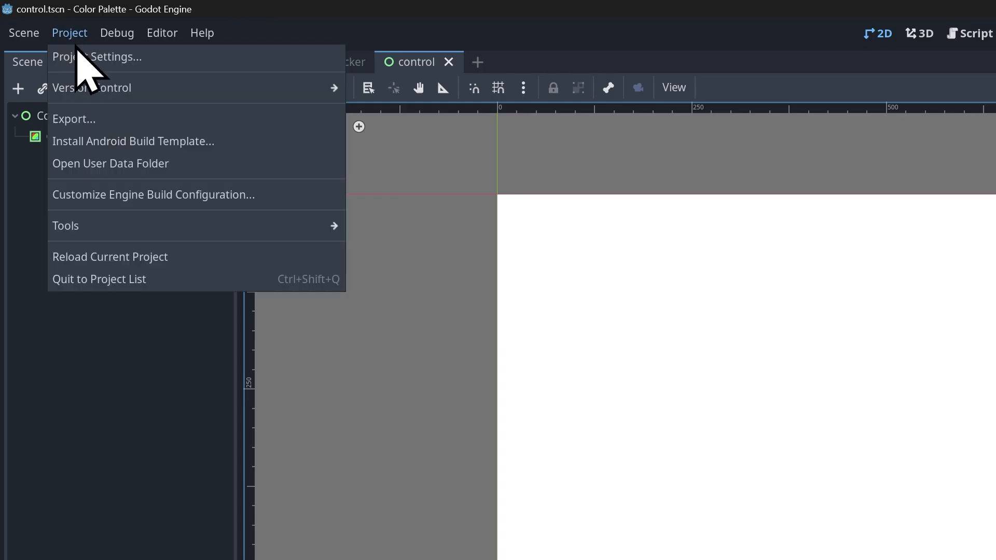
# Enable the Color Palette plugin in Project Settings so the Palettes panel lists five palettes.
pyautogui.click(97, 56)
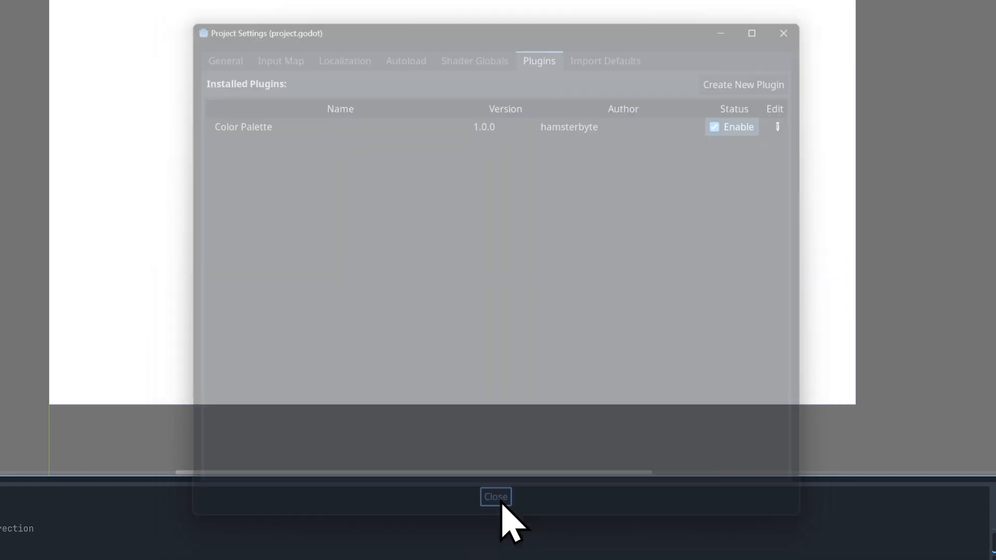
pyautogui.click(494, 497)
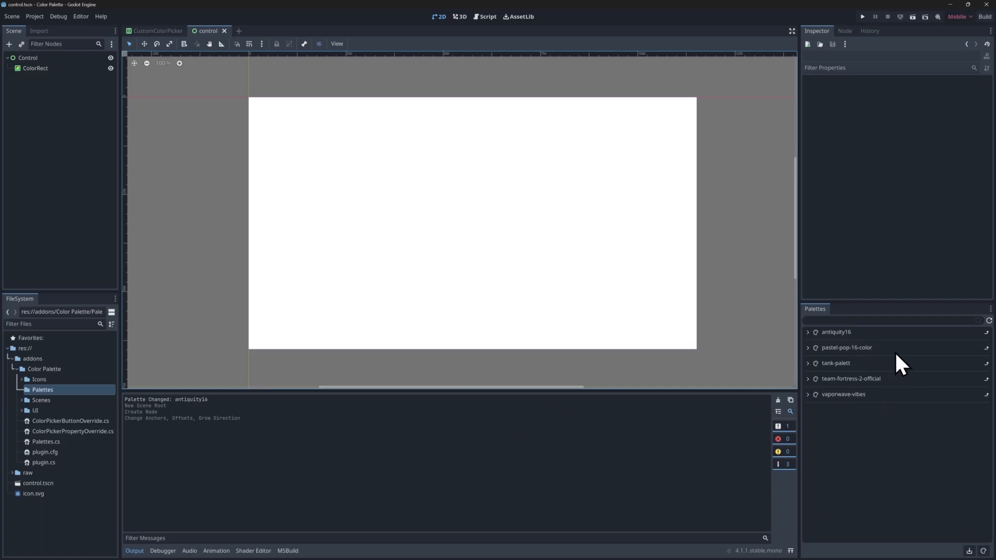
# Expand antiquity16 and pastel-pop-16-color, and add a new white swatch to antiquity16.
pyautogui.click(808, 332)
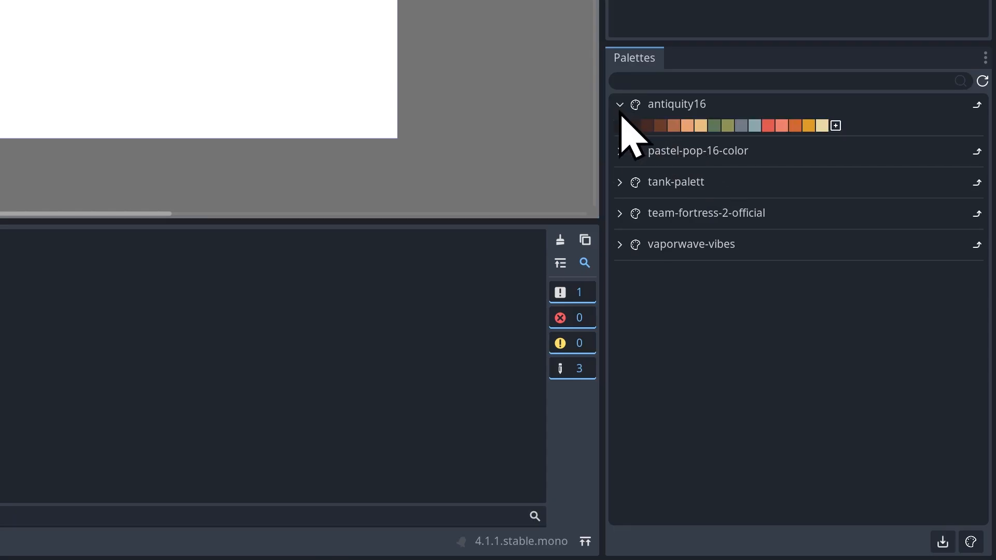
pyautogui.click(619, 150)
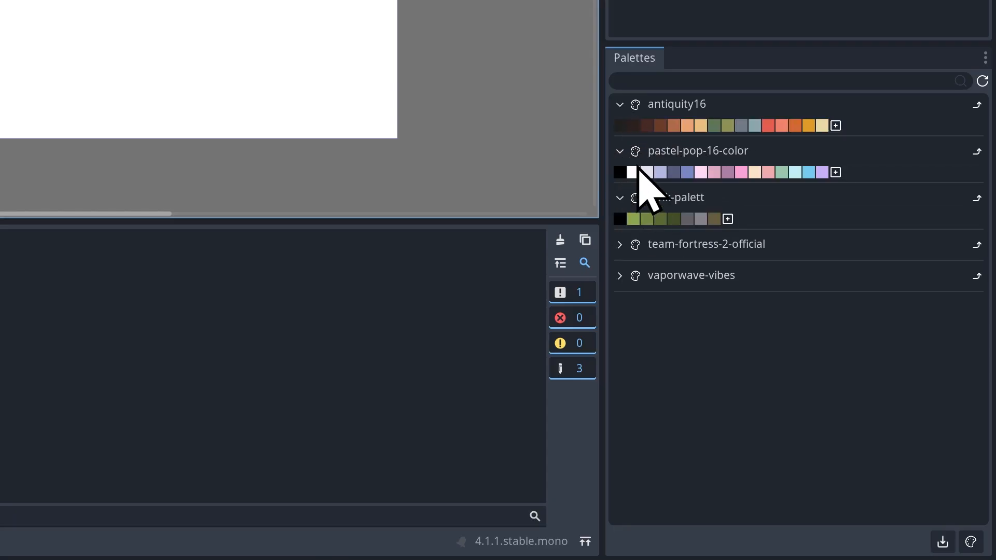
pyautogui.moveTo(841, 143)
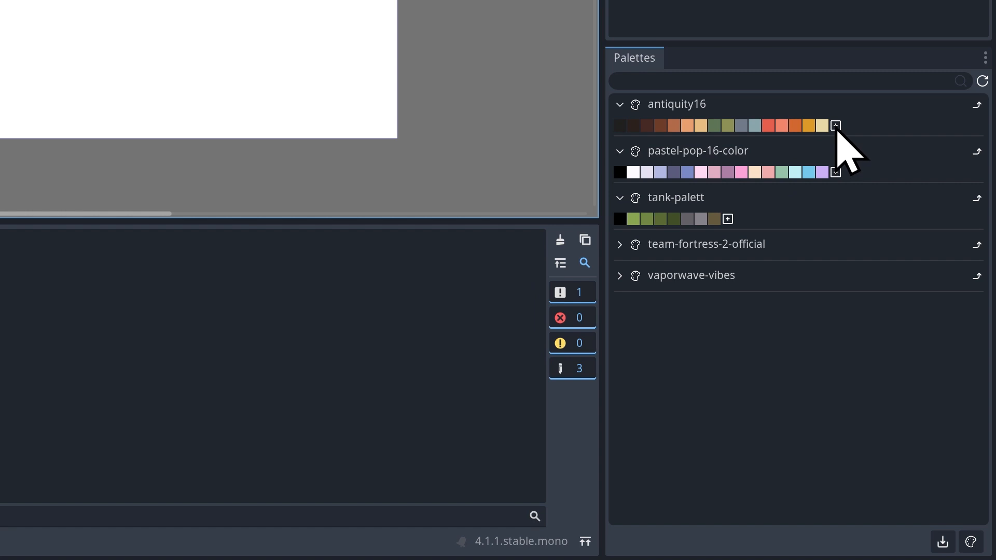
pyautogui.click(833, 126)
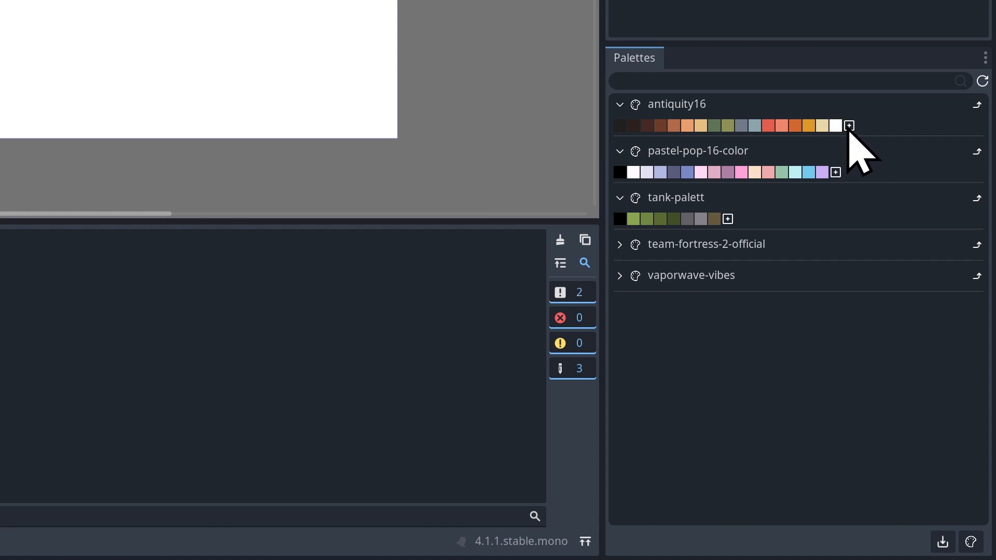
pyautogui.moveTo(838, 153)
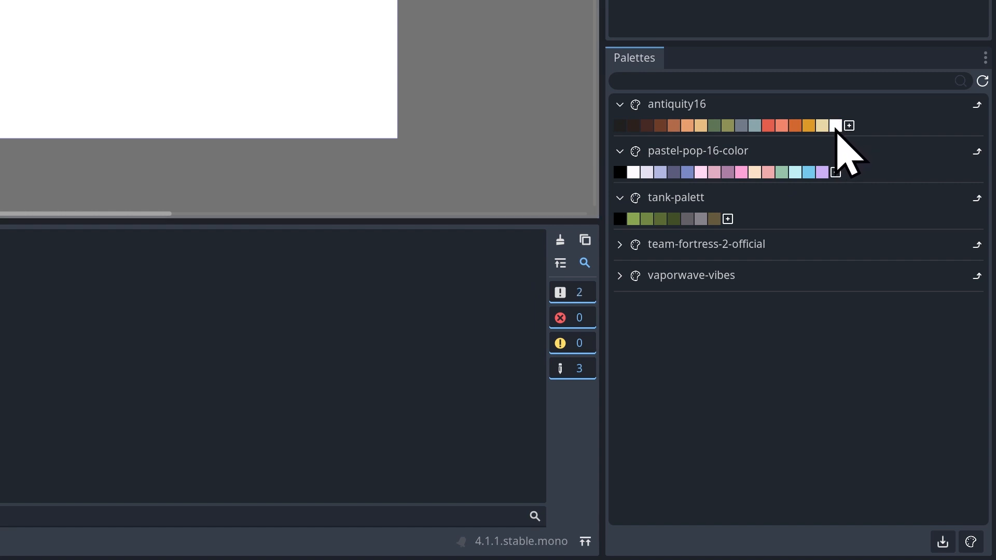
# Recolour the new antiquity16 swatch dark red, then remove it again.
pyautogui.click(834, 126)
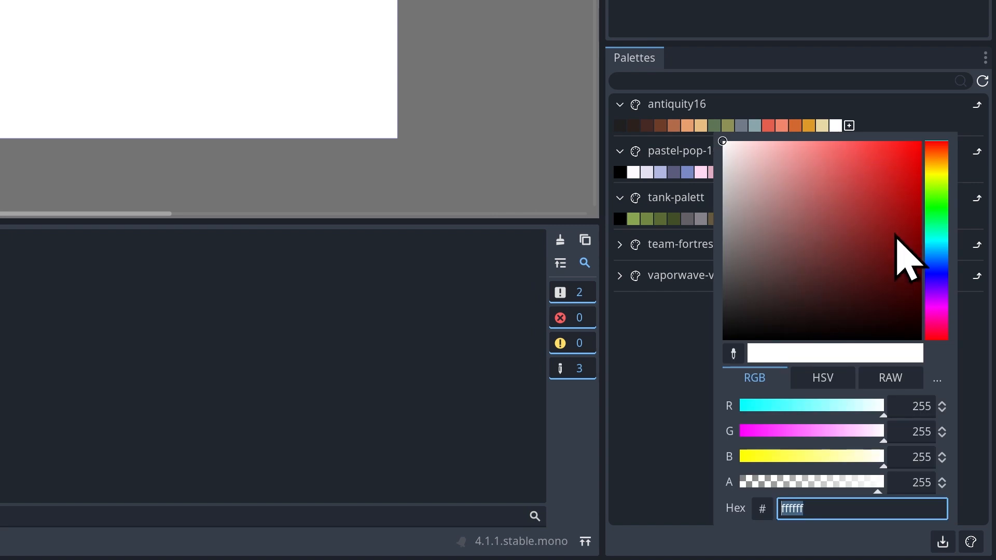
pyautogui.click(877, 187)
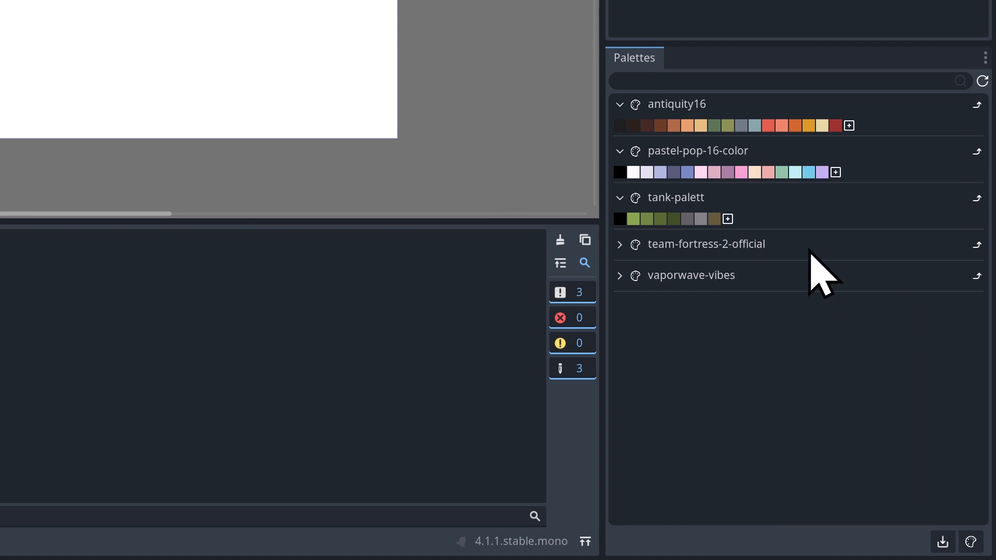
pyautogui.moveTo(844, 146)
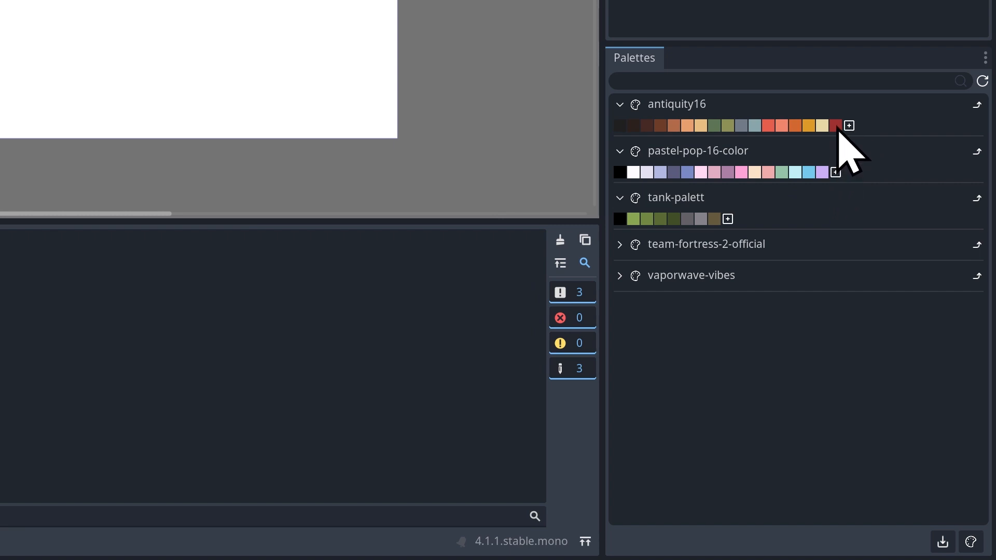
pyautogui.click(848, 125)
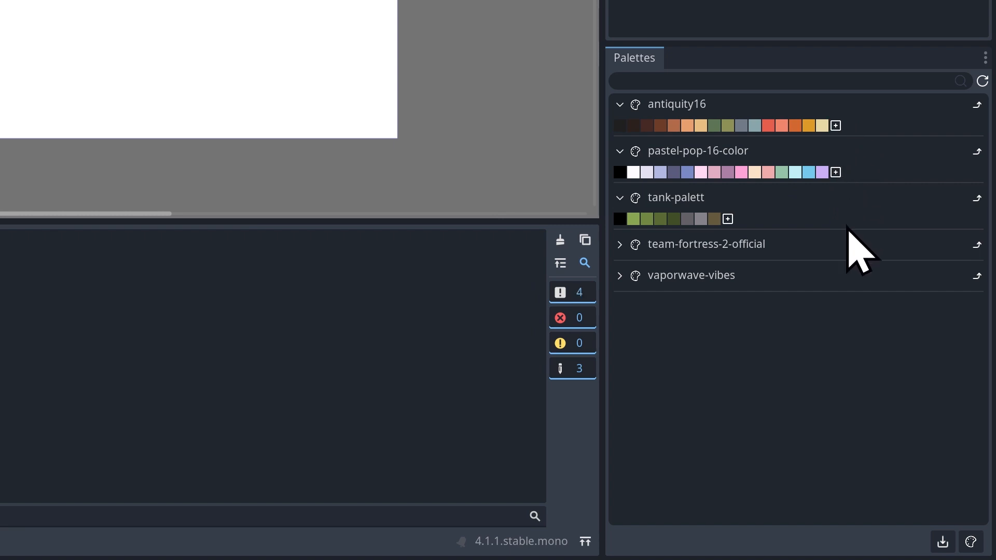
pyautogui.moveTo(921, 454)
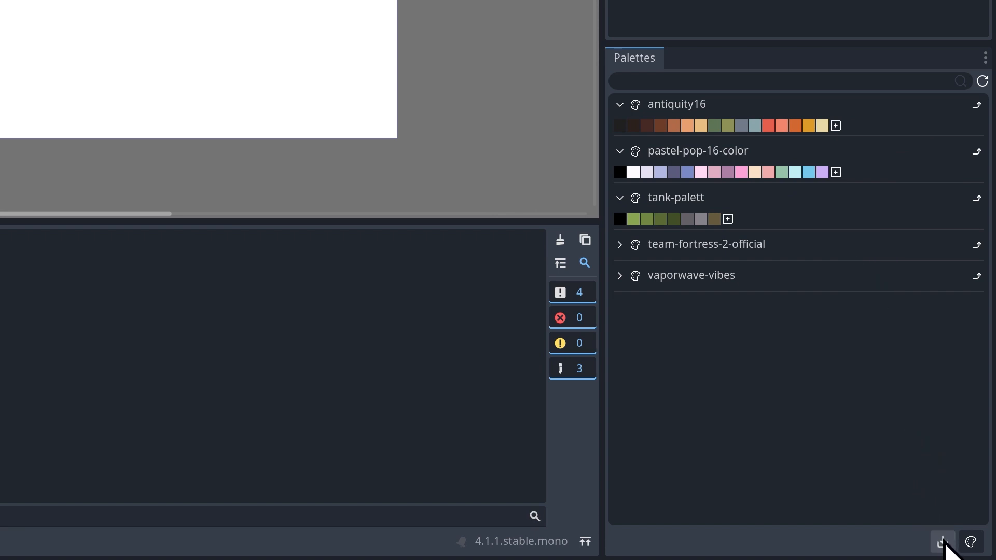
pyautogui.moveTo(943, 541)
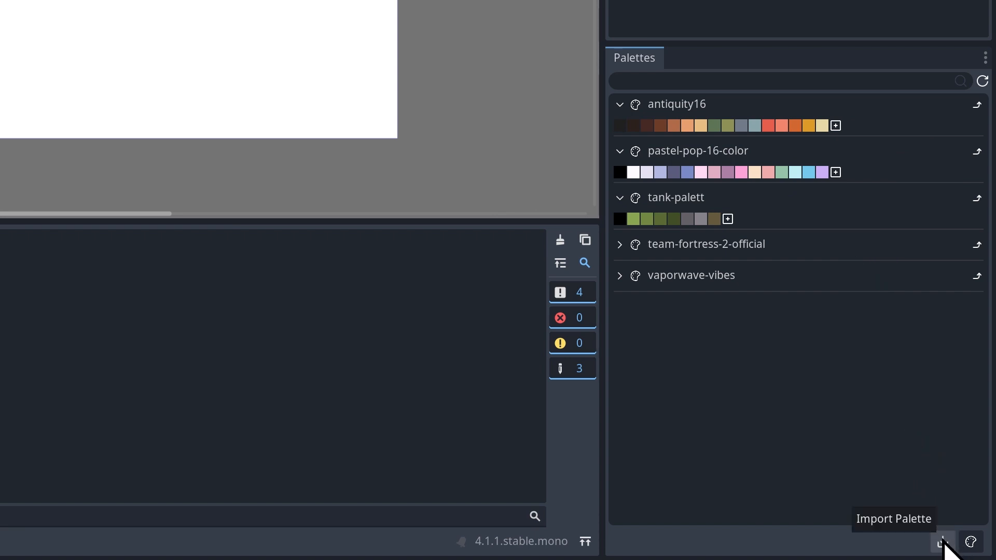
pyautogui.click(946, 541)
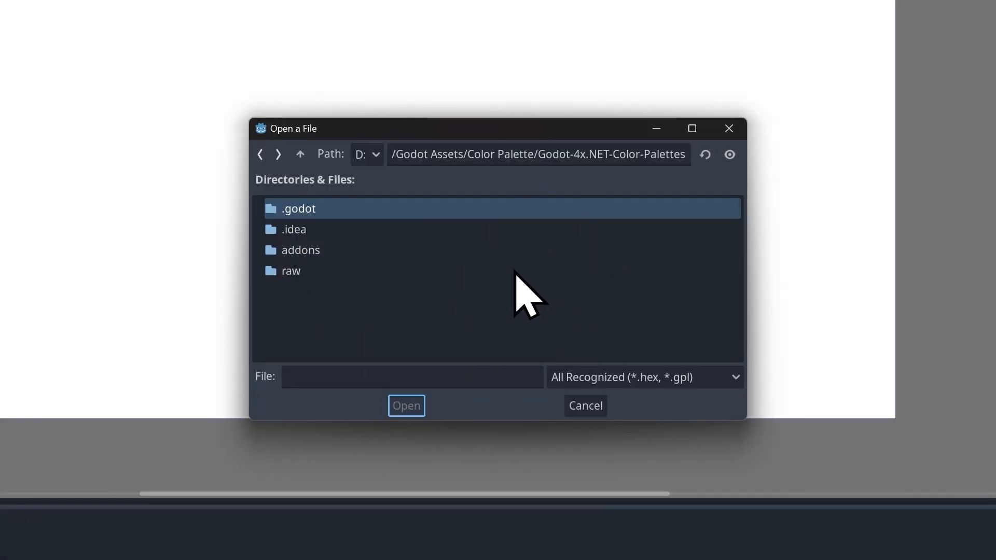
pyautogui.moveTo(494, 236)
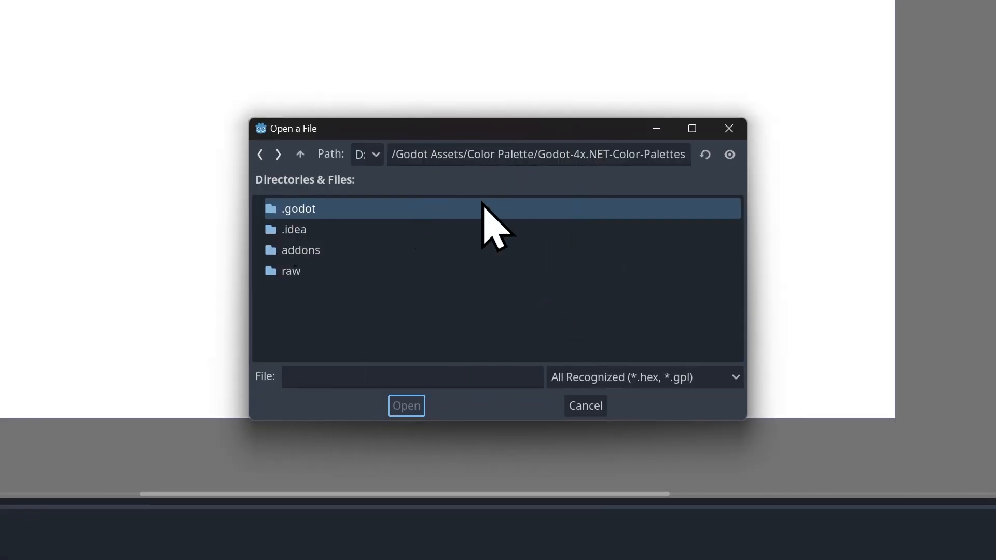
pyautogui.moveTo(647, 394)
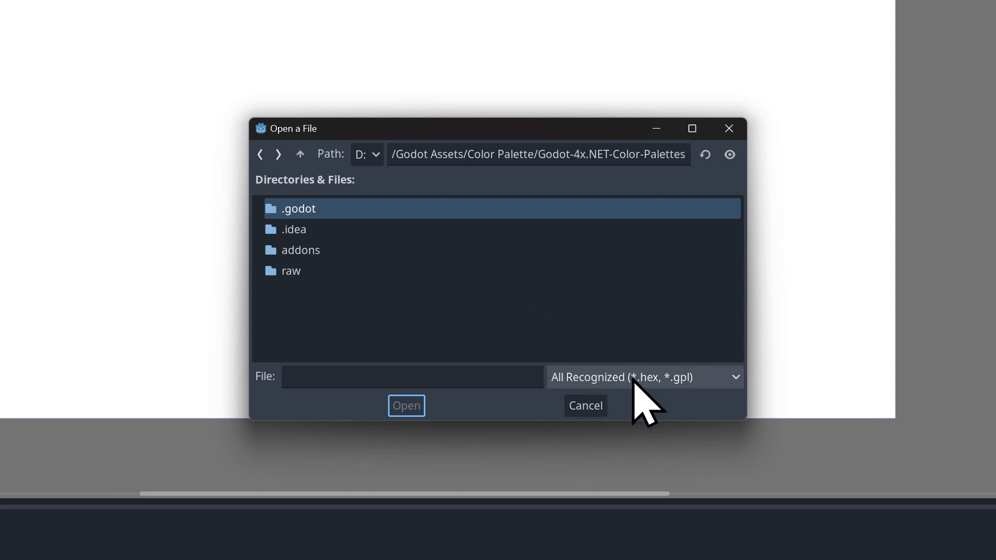
pyautogui.moveTo(428, 356)
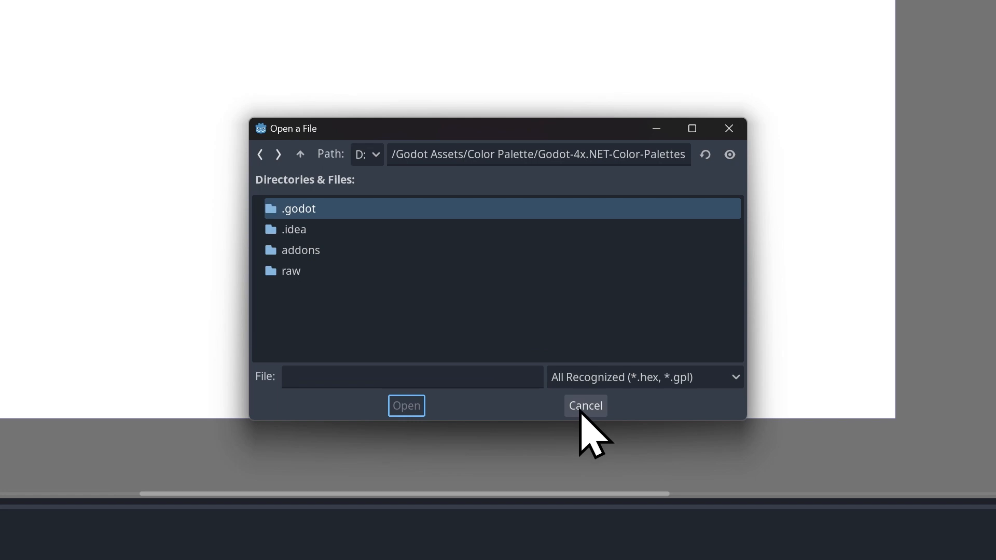
pyautogui.click(584, 405)
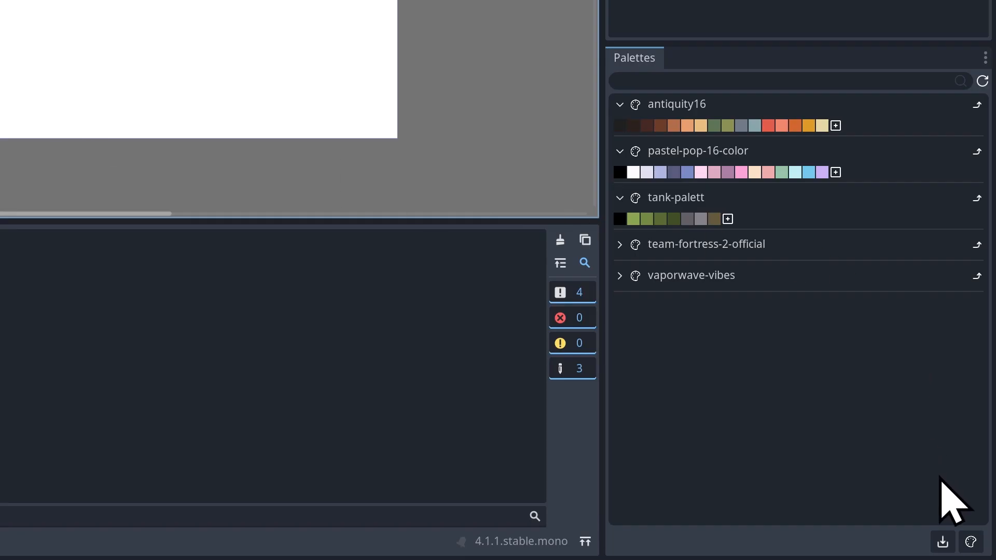
pyautogui.moveTo(969, 542)
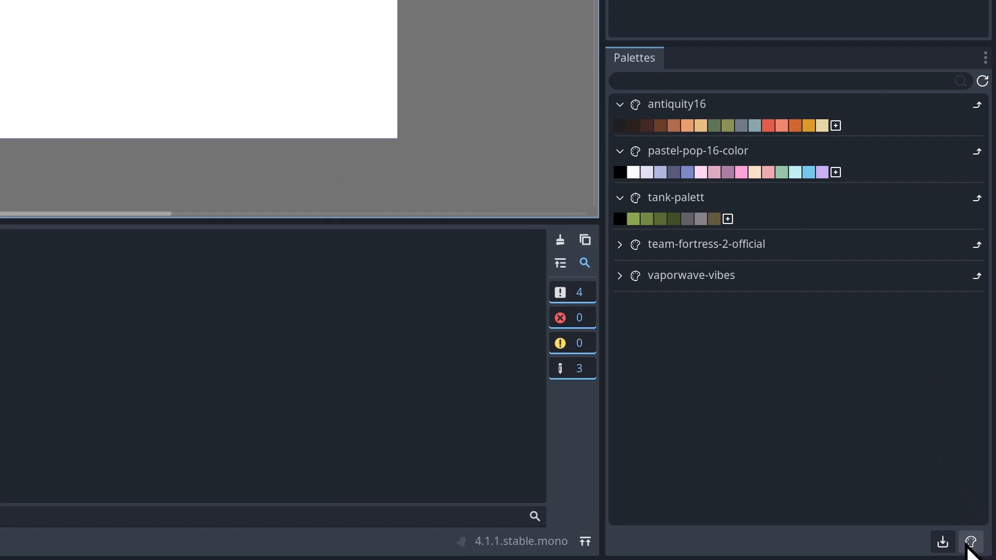
pyautogui.moveTo(983, 542)
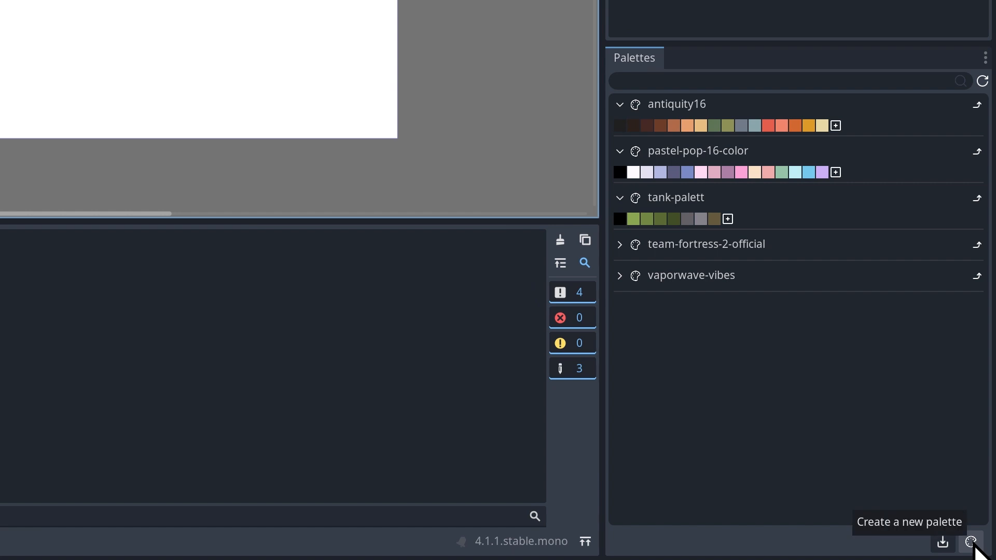
# Start creating a new palette file, then cancel the Create Palette dialog without saving.
pyautogui.click(989, 542)
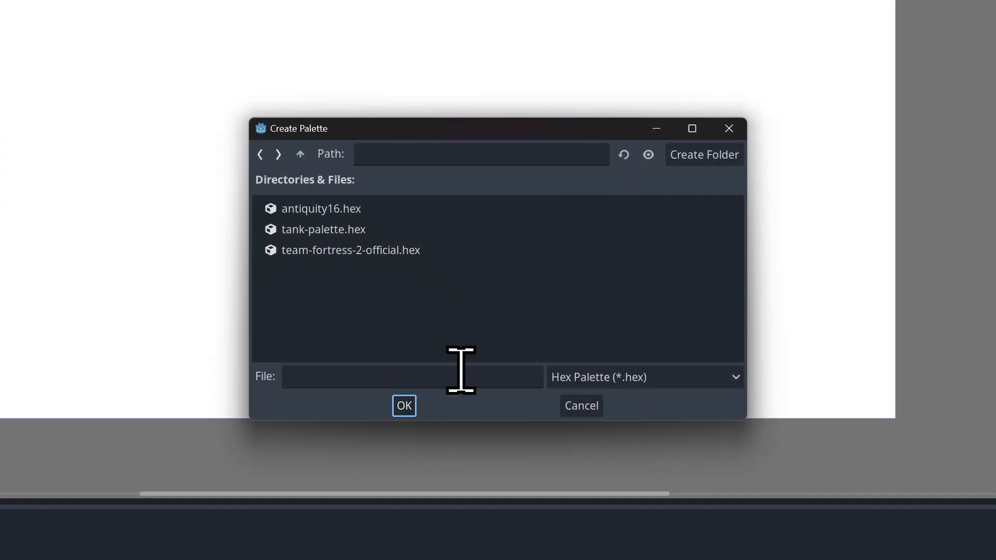
pyautogui.moveTo(647, 401)
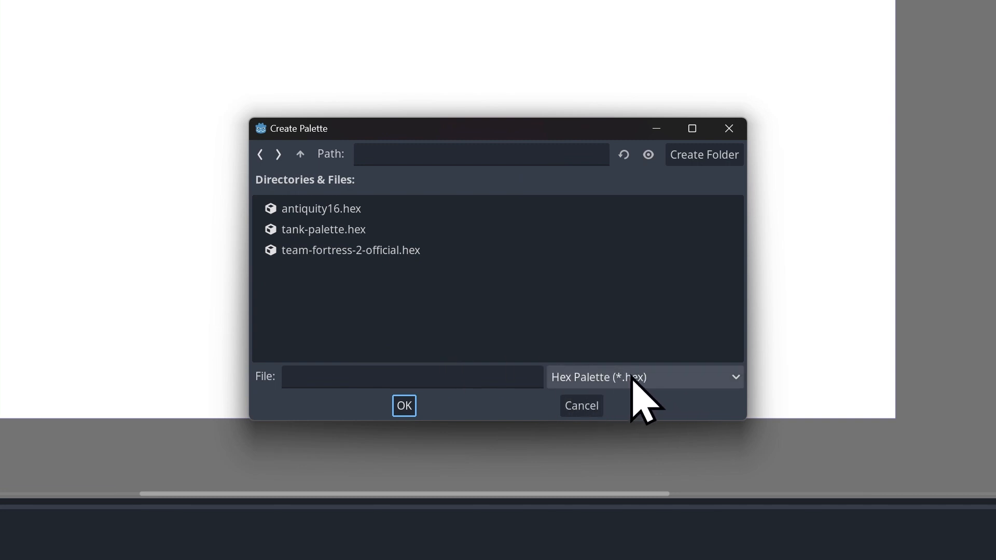
pyautogui.moveTo(613, 397)
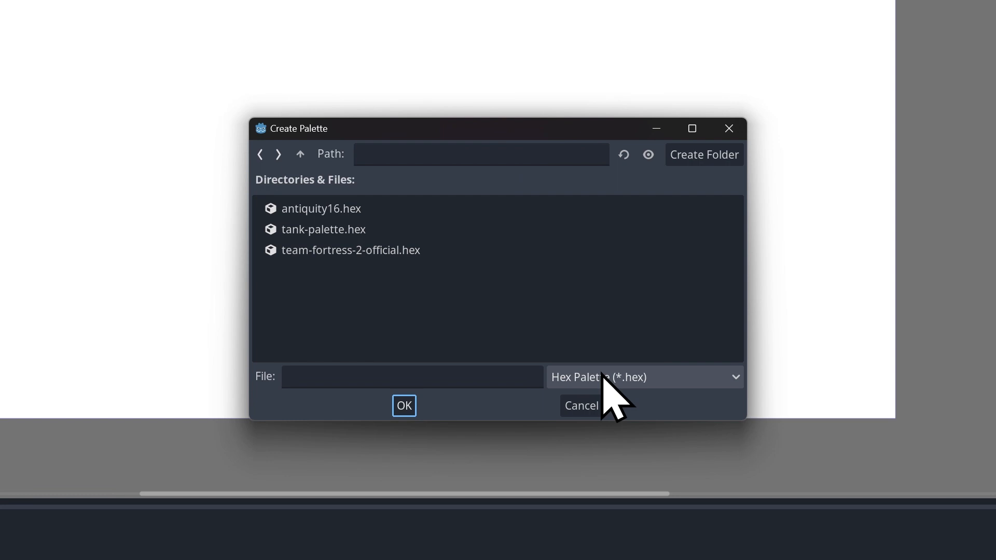
pyautogui.click(578, 405)
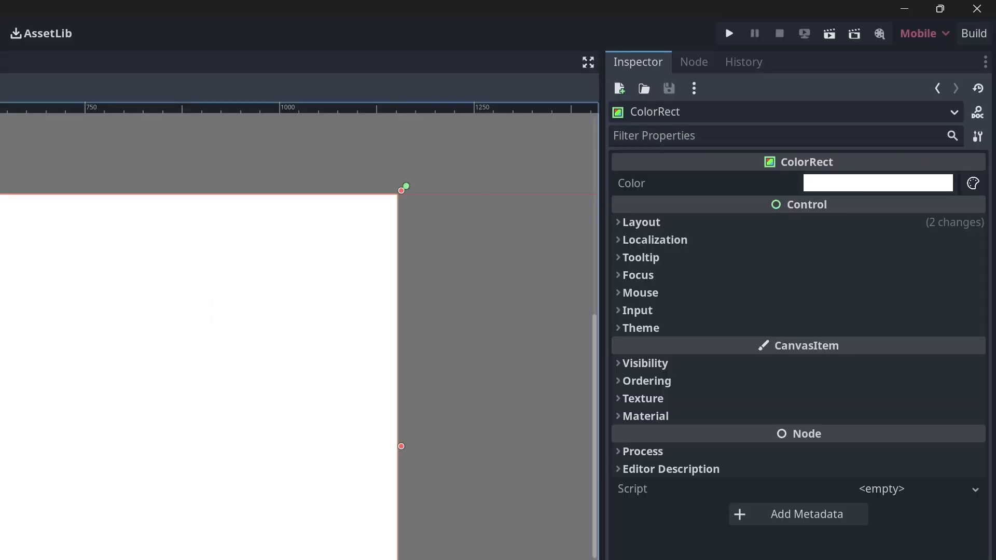
pyautogui.moveTo(861, 219)
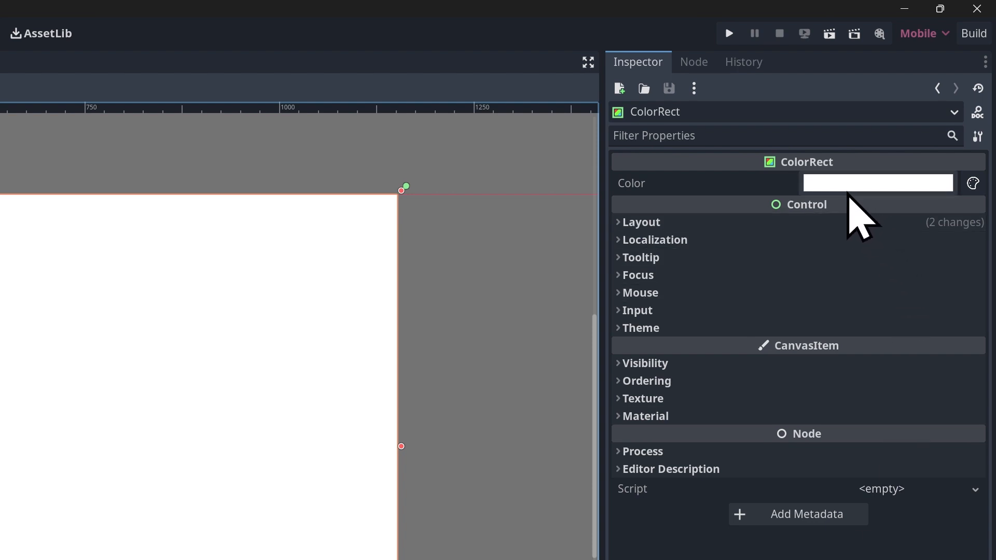
pyautogui.moveTo(888, 212)
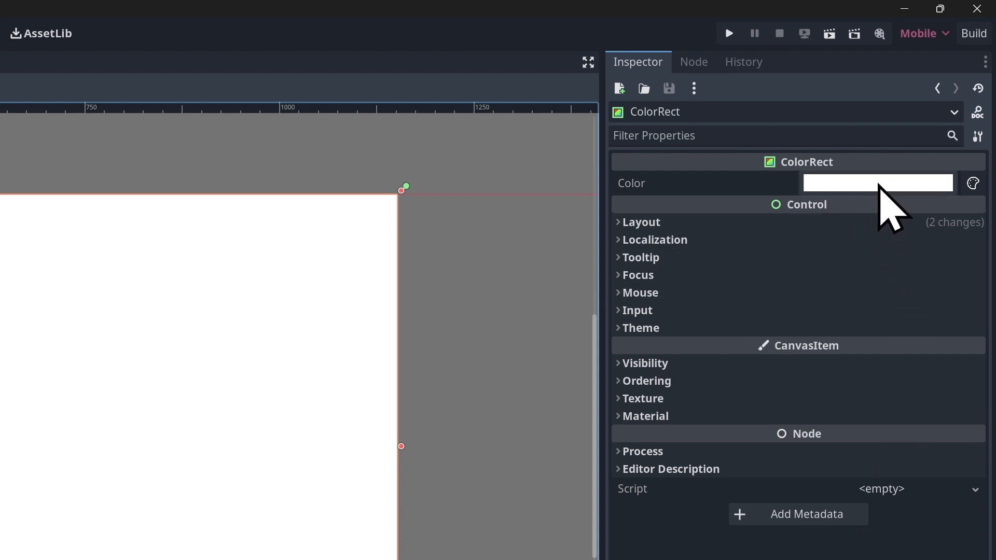
pyautogui.moveTo(861, 218)
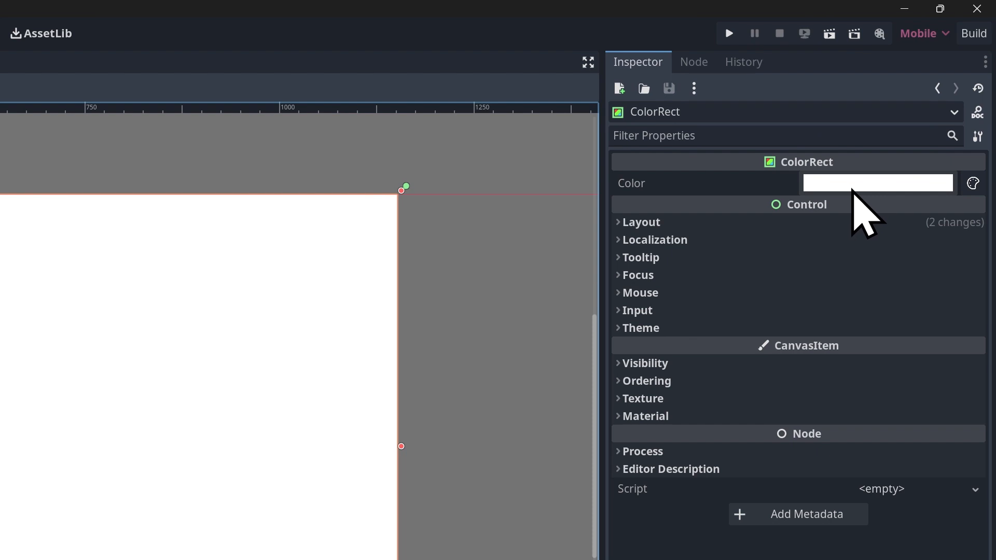
pyautogui.moveTo(964, 210)
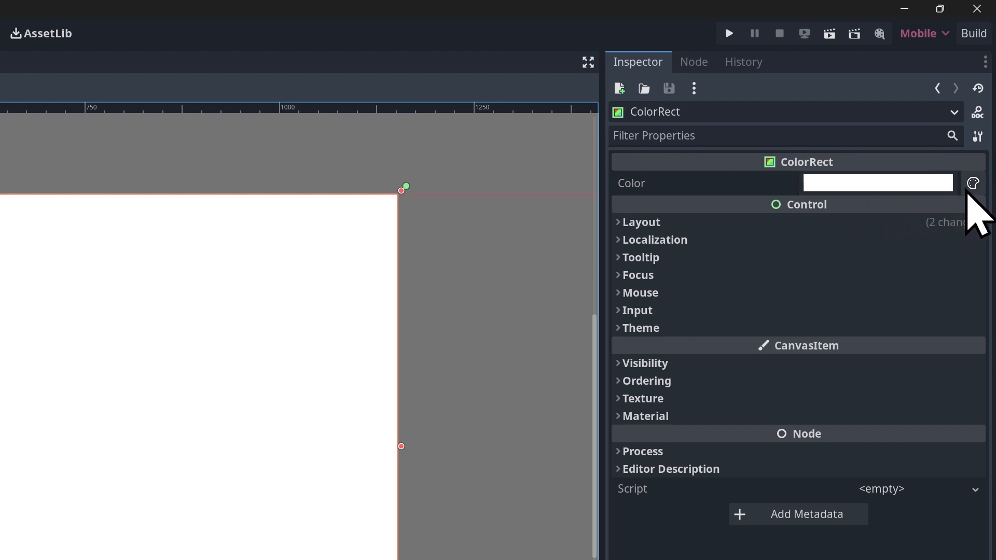
pyautogui.click(971, 182)
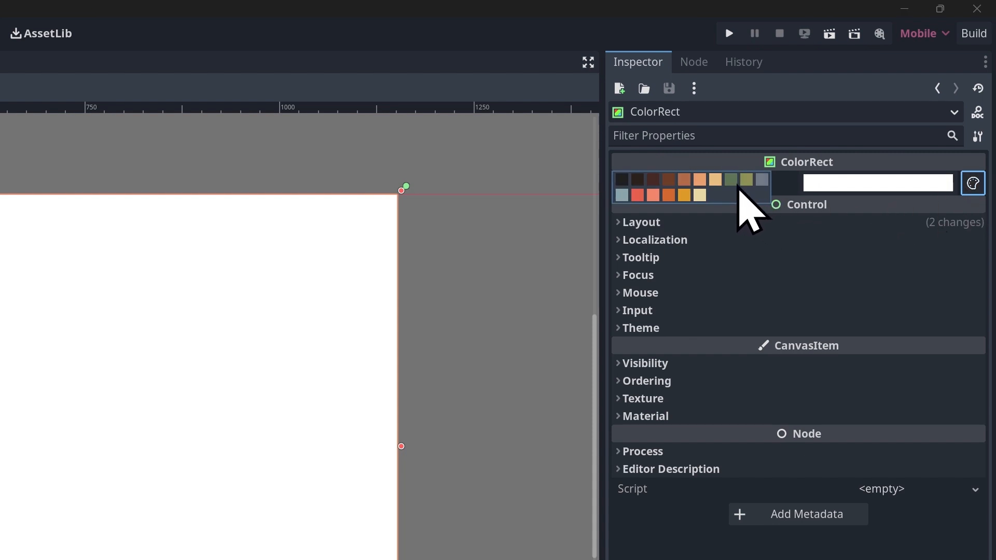
pyautogui.moveTo(705, 210)
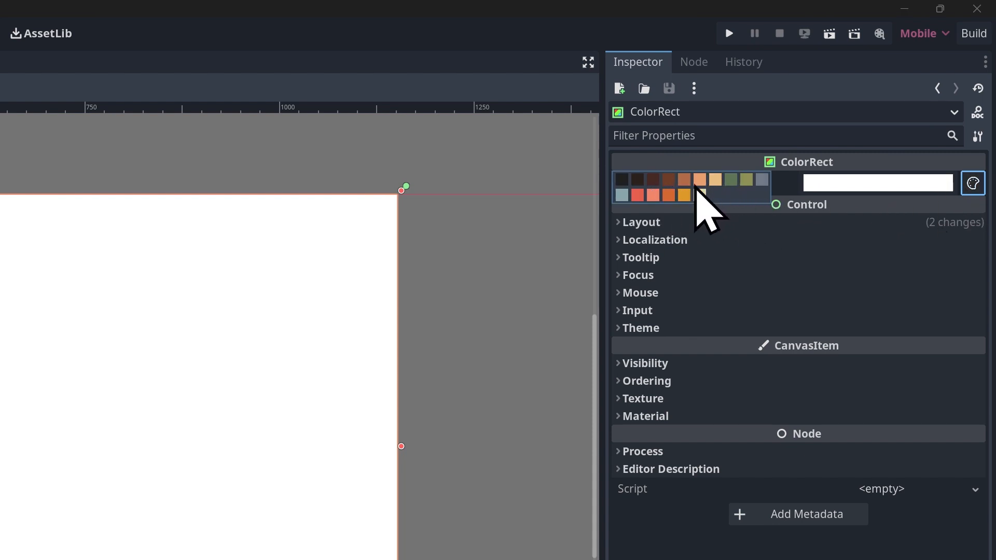
pyautogui.moveTo(753, 213)
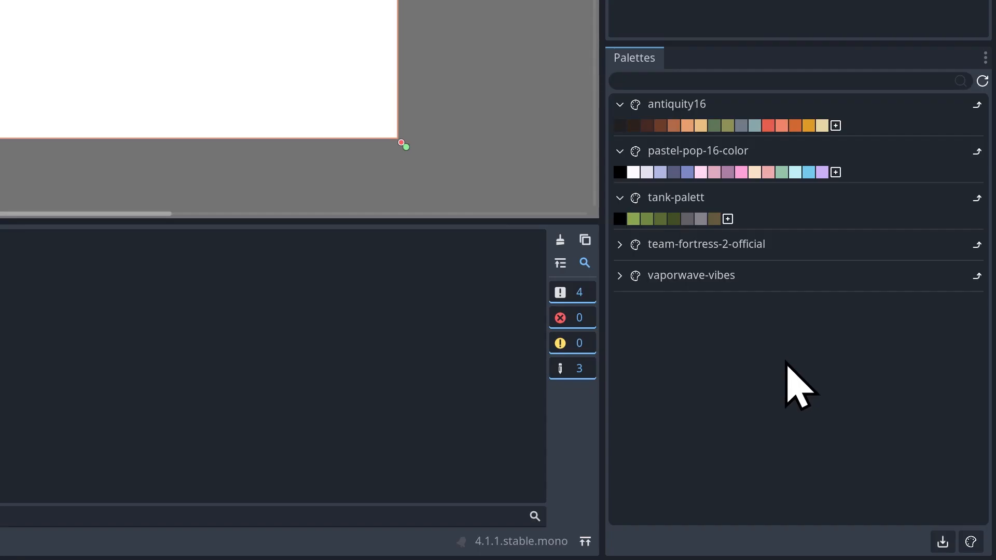
pyautogui.moveTo(987, 174)
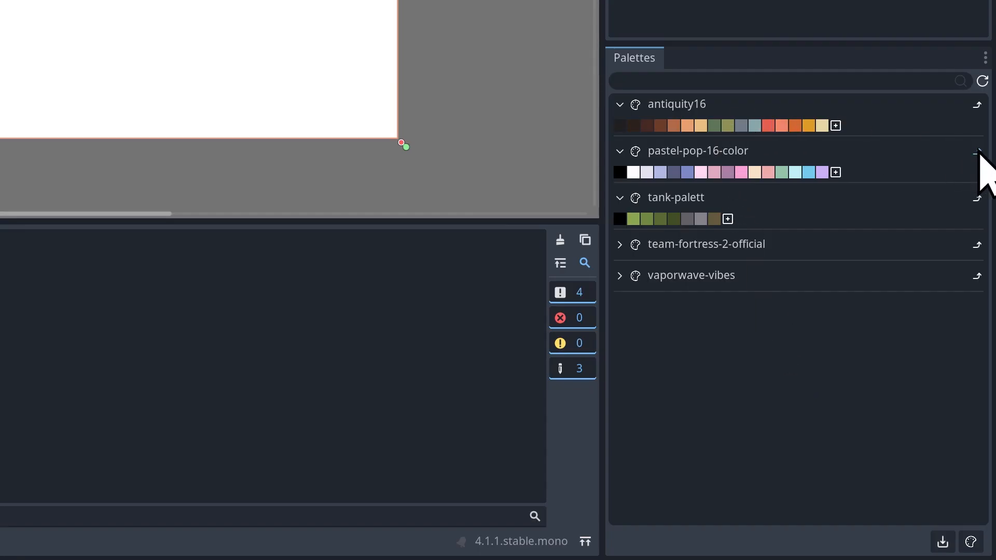
pyautogui.moveTo(980, 156)
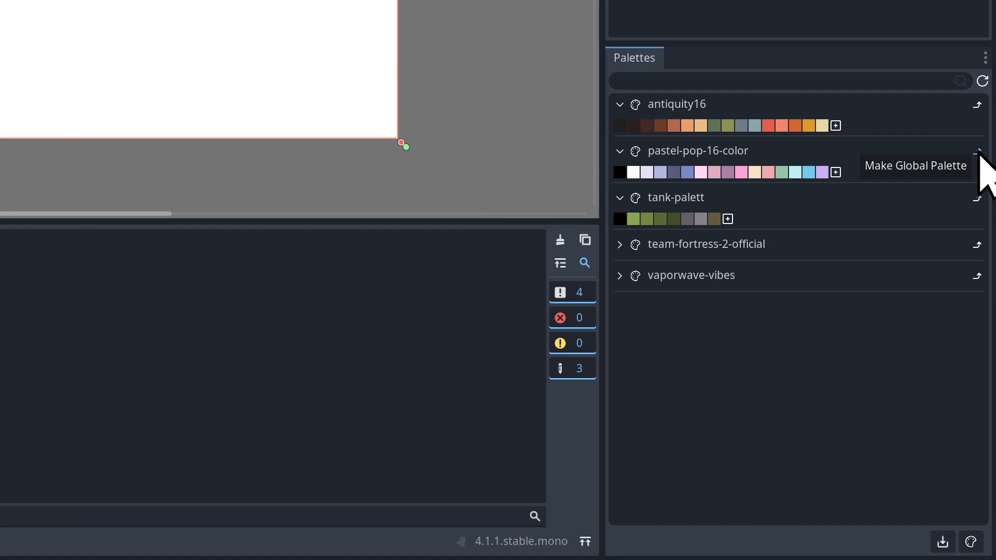
# Make pastel-pop-16-color the global palette, view its swatches for the ColorRect, and bring up the standard colour picker.
pyautogui.click(636, 62)
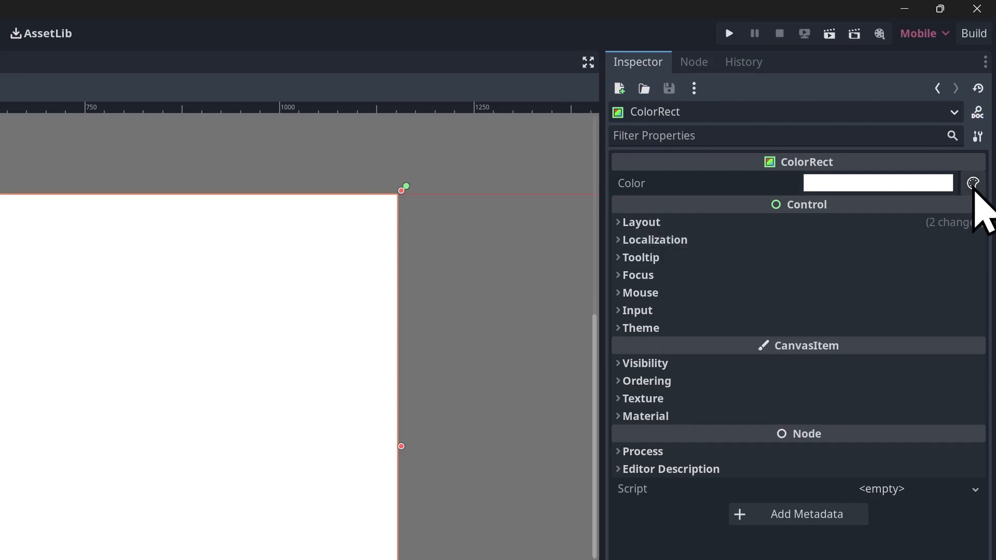
pyautogui.click(971, 183)
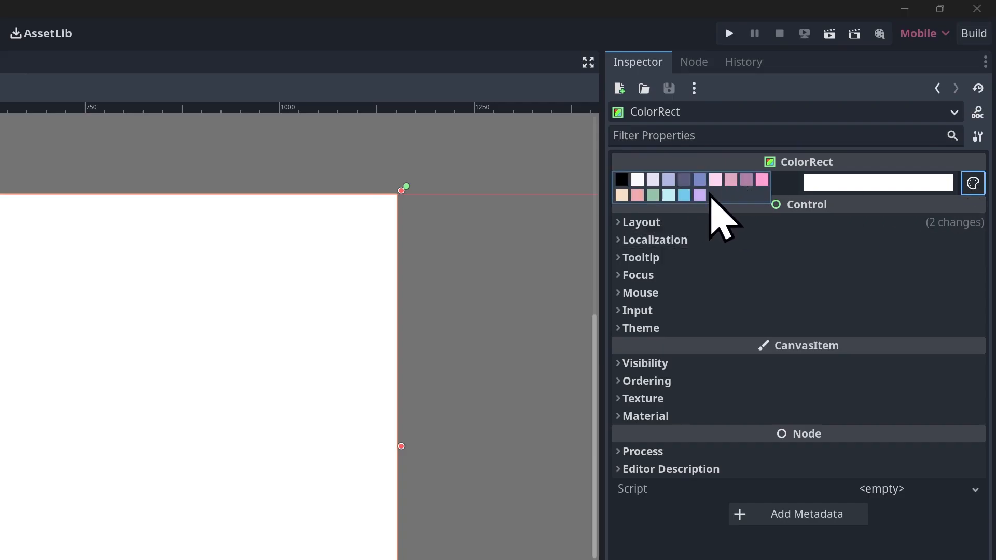
pyautogui.moveTo(729, 389)
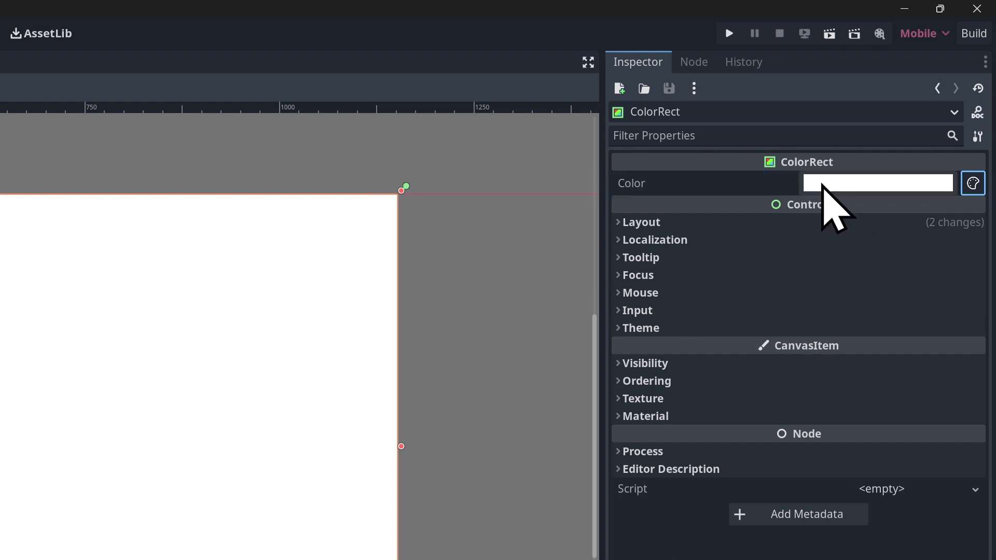
pyautogui.click(877, 182)
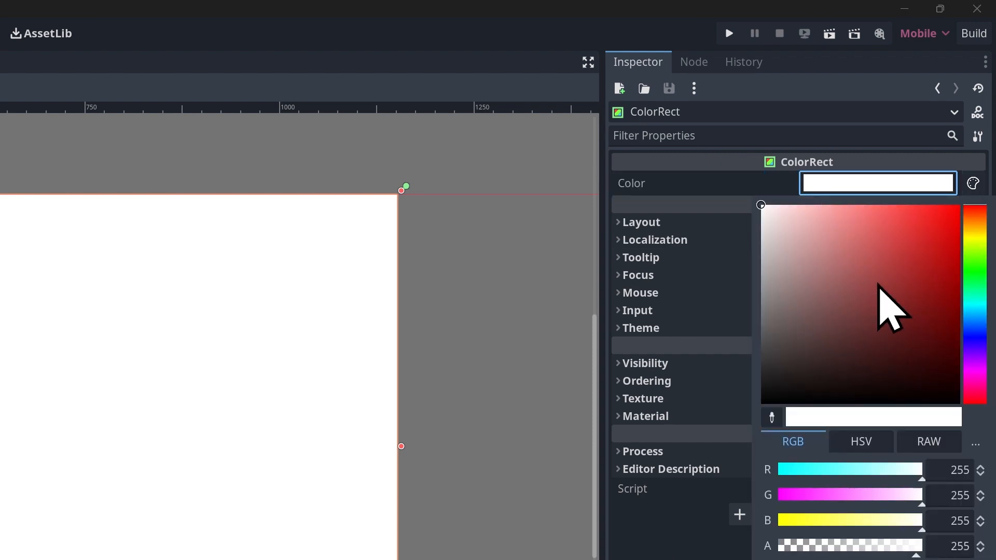
pyautogui.moveTo(858, 305)
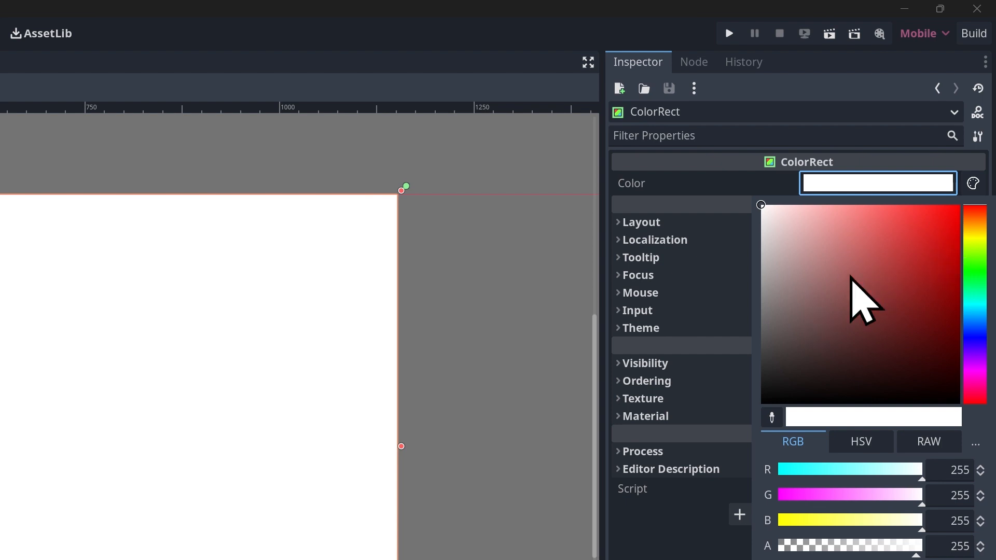
pyautogui.moveTo(879, 305)
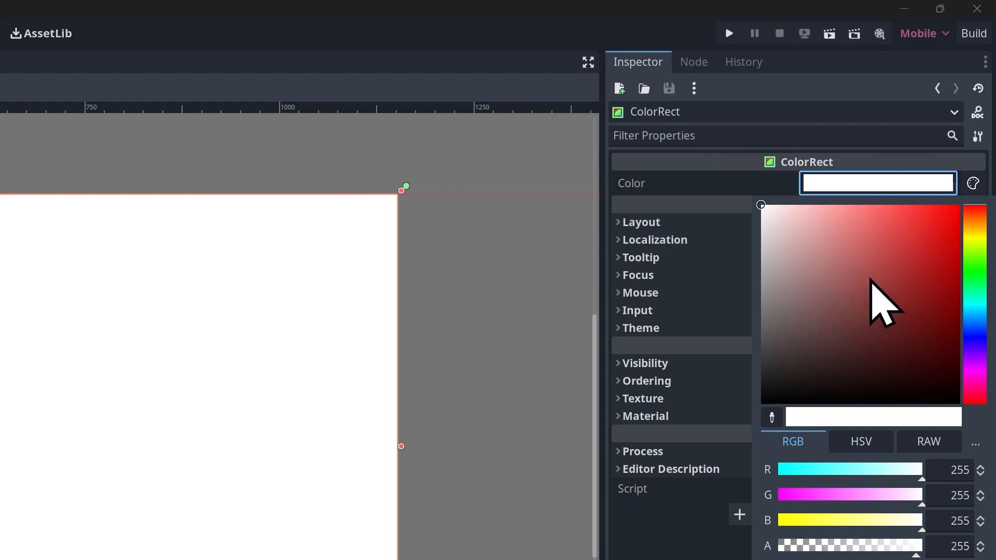
pyautogui.moveTo(861, 279)
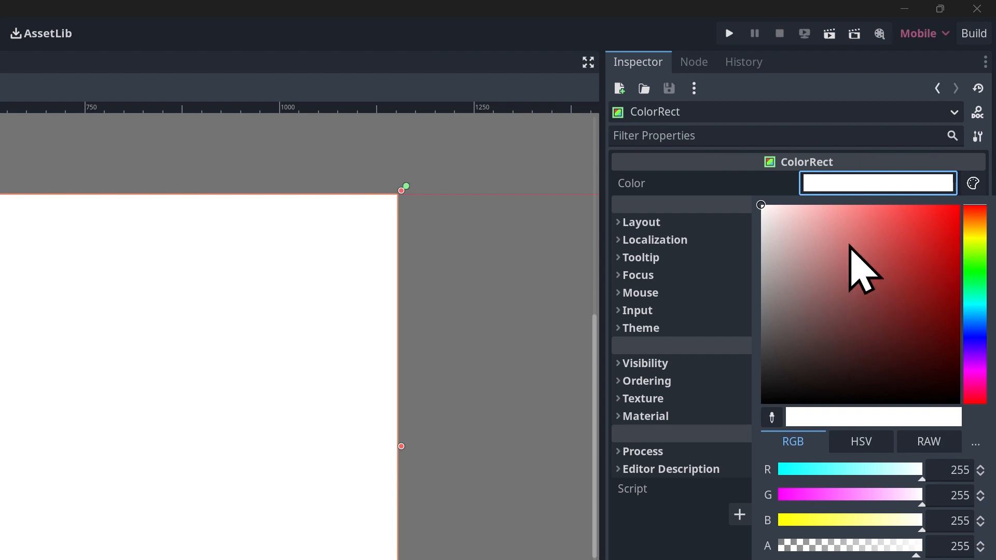
pyautogui.moveTo(850, 299)
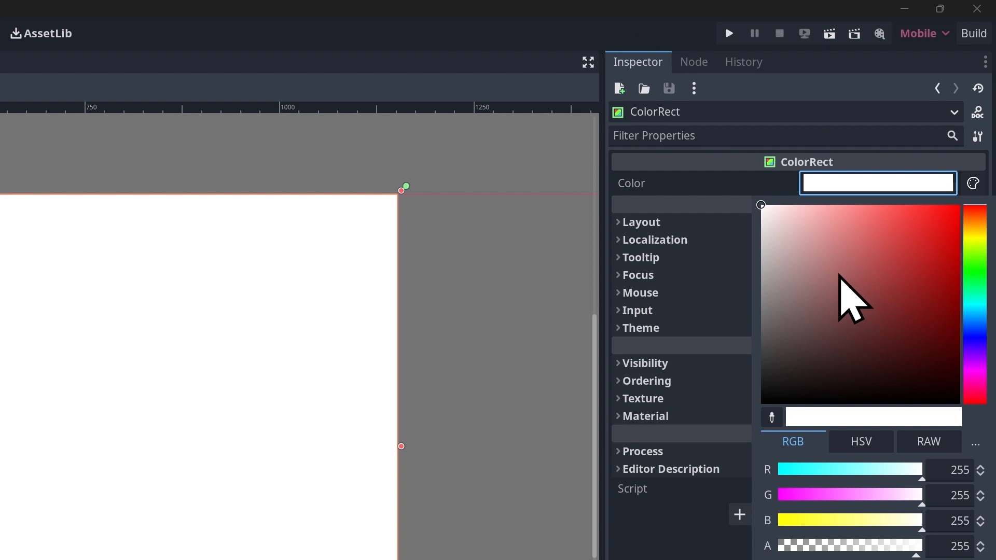
pyautogui.moveTo(874, 289)
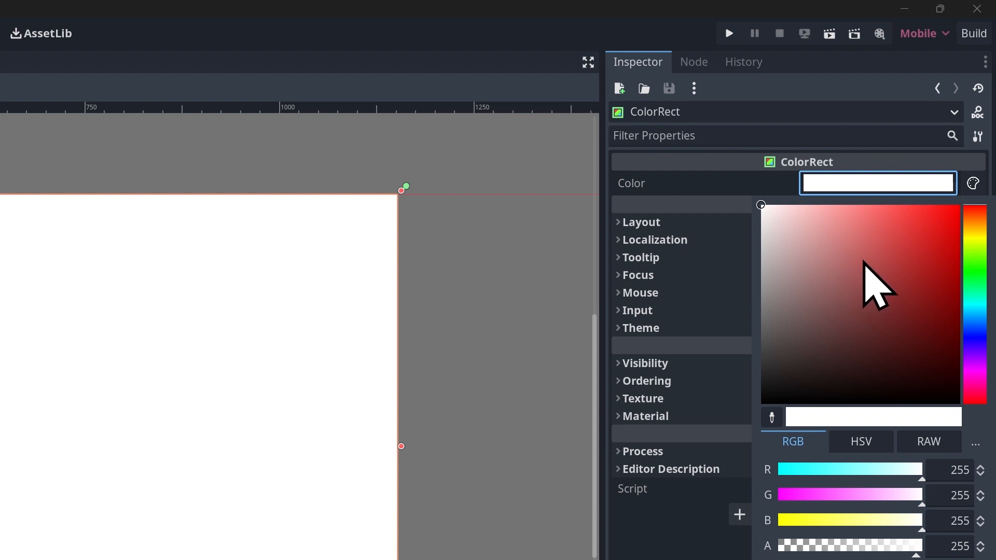
pyautogui.moveTo(915, 254)
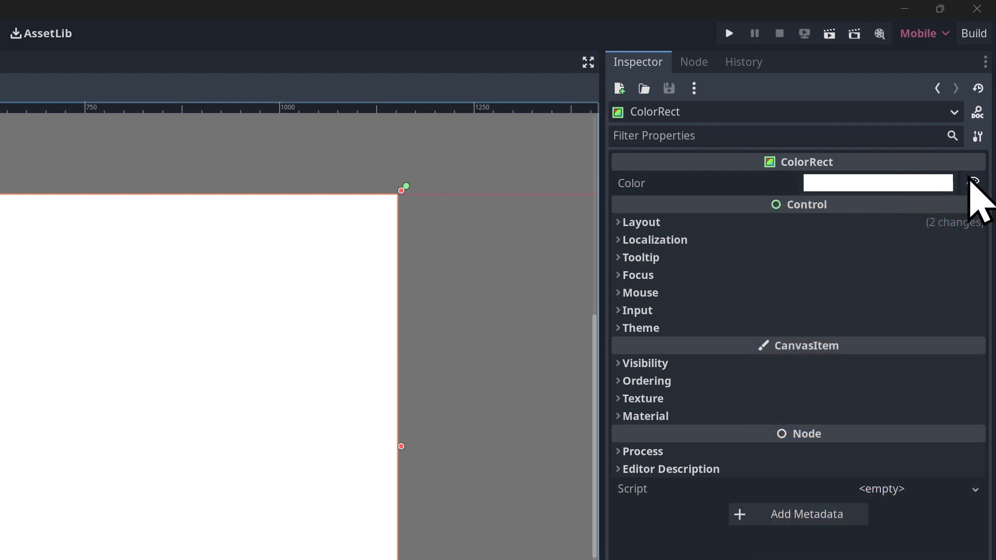
# Recolour the ColorRect light cyan from the global palette's swatches.
pyautogui.click(973, 182)
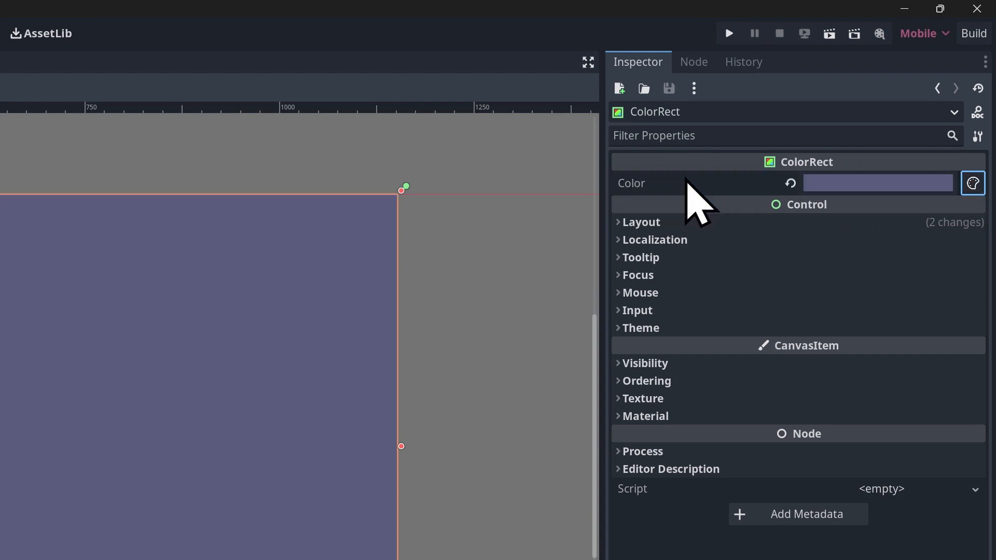
pyautogui.moveTo(44, 470)
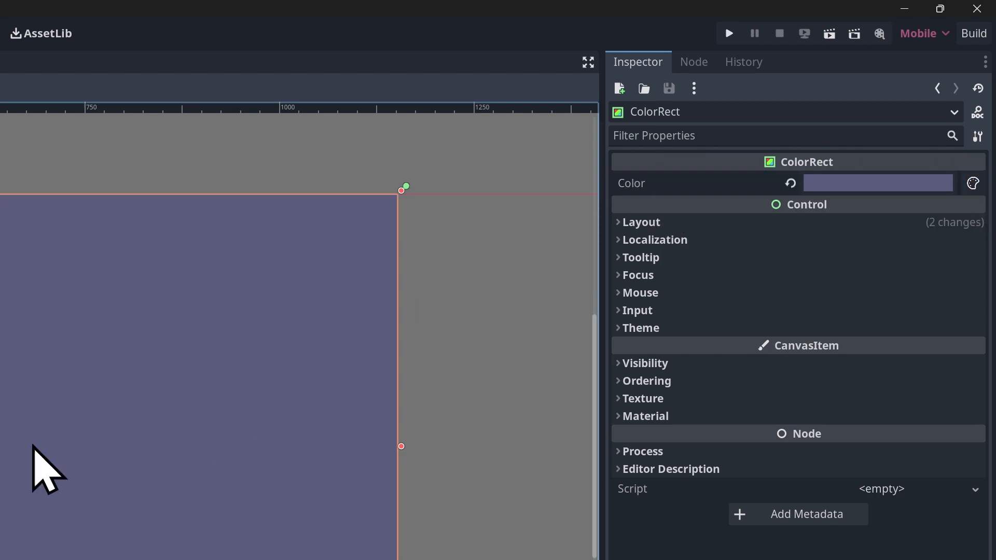
pyautogui.click(970, 182)
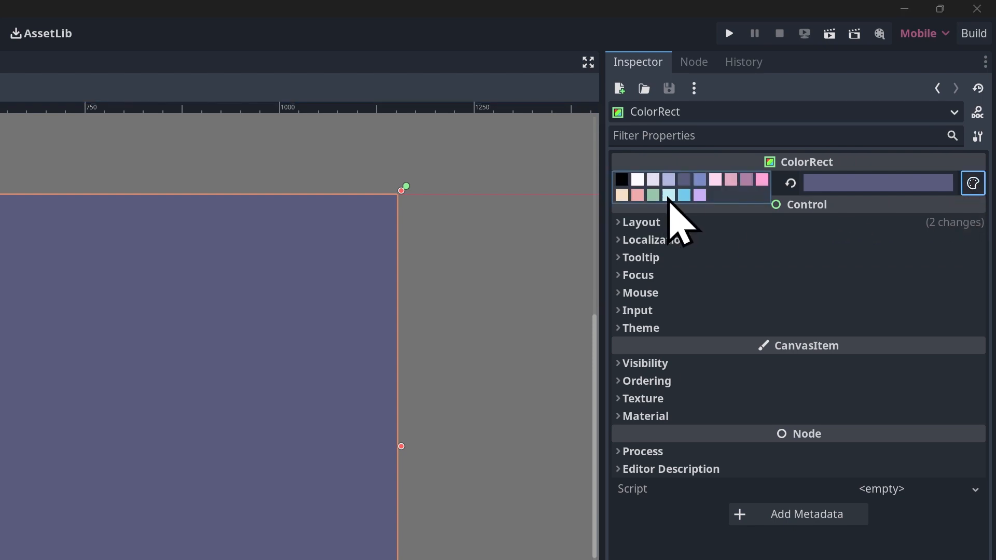
pyautogui.click(675, 195)
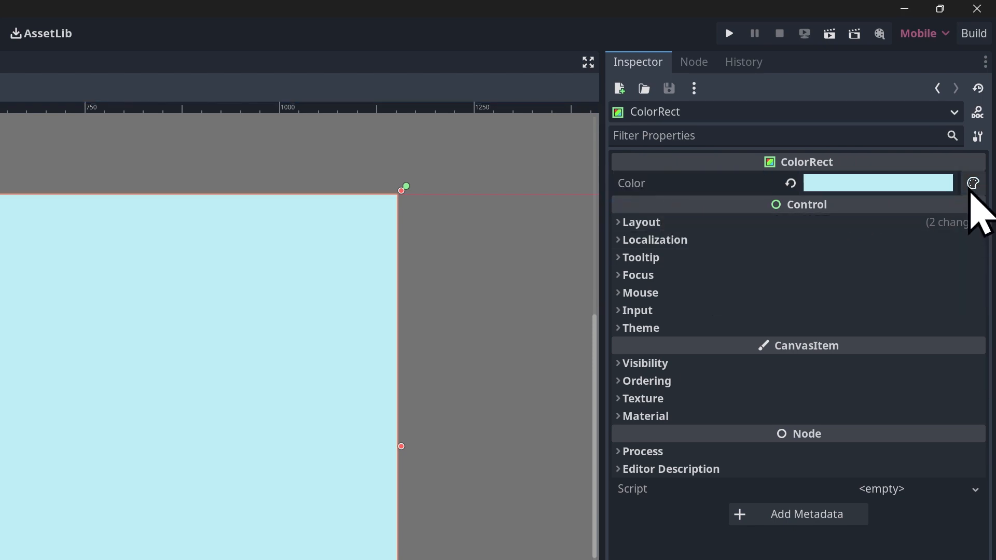
# Recolour the ColorRect olive green from the tank palette's swatches.
pyautogui.click(972, 182)
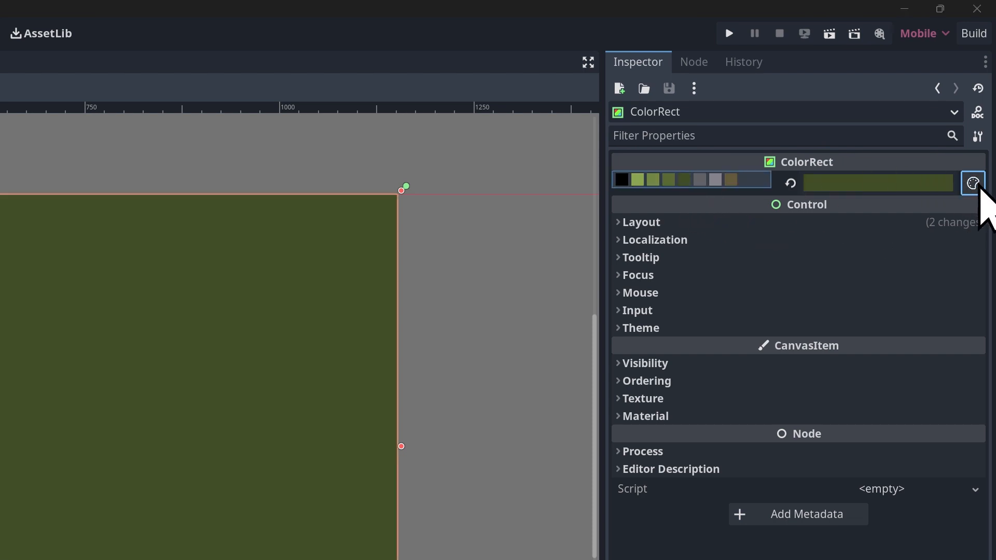
pyautogui.moveTo(647, 203)
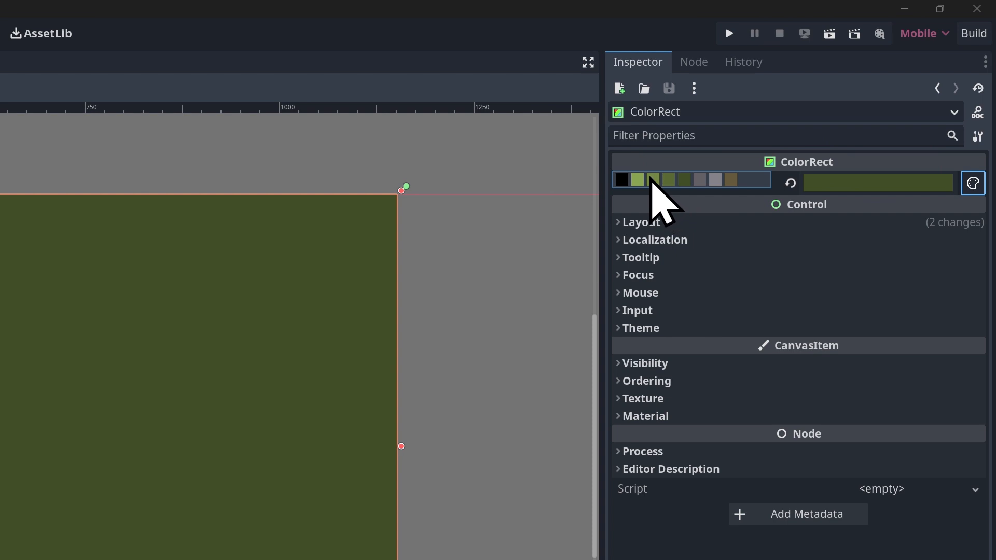
pyautogui.click(652, 180)
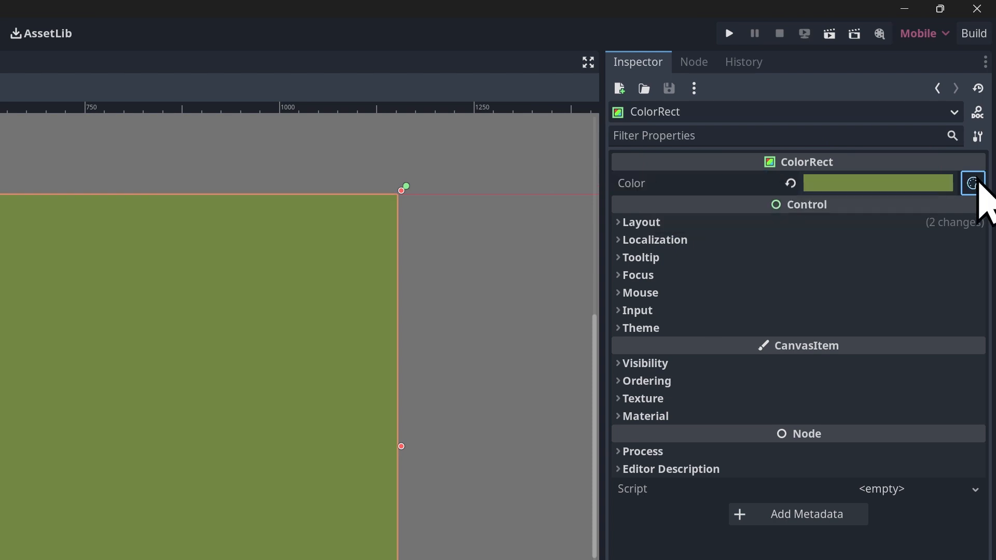
pyautogui.click(971, 183)
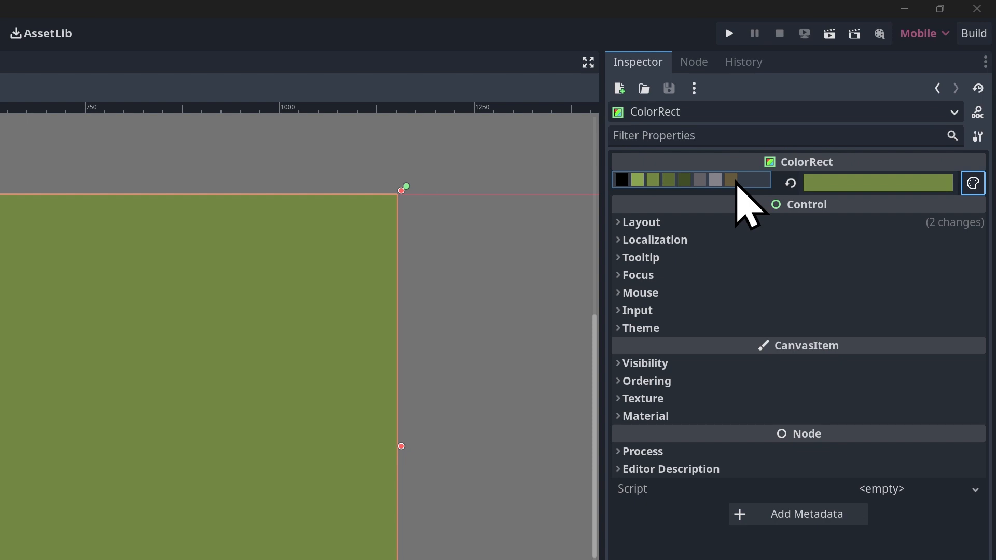